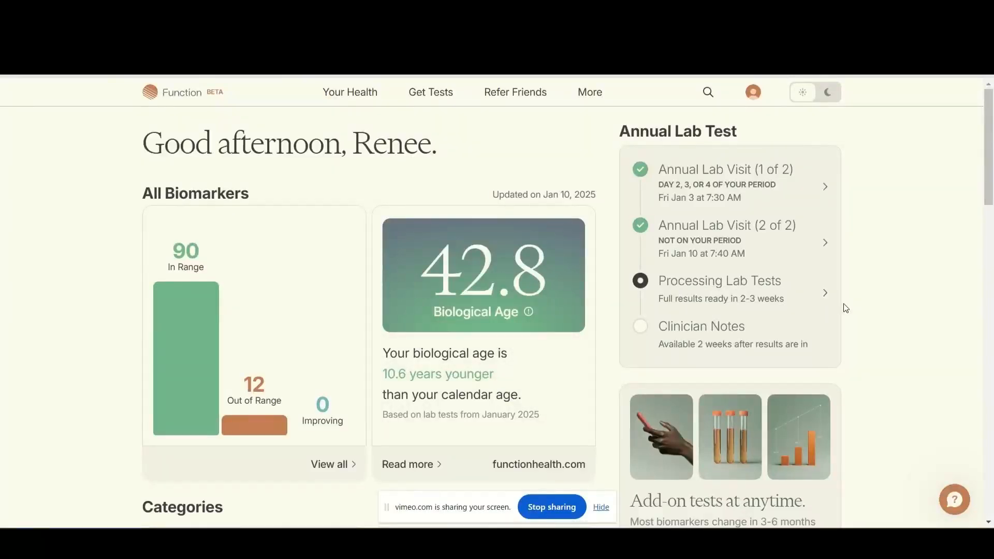
mouse_move(854, 294)
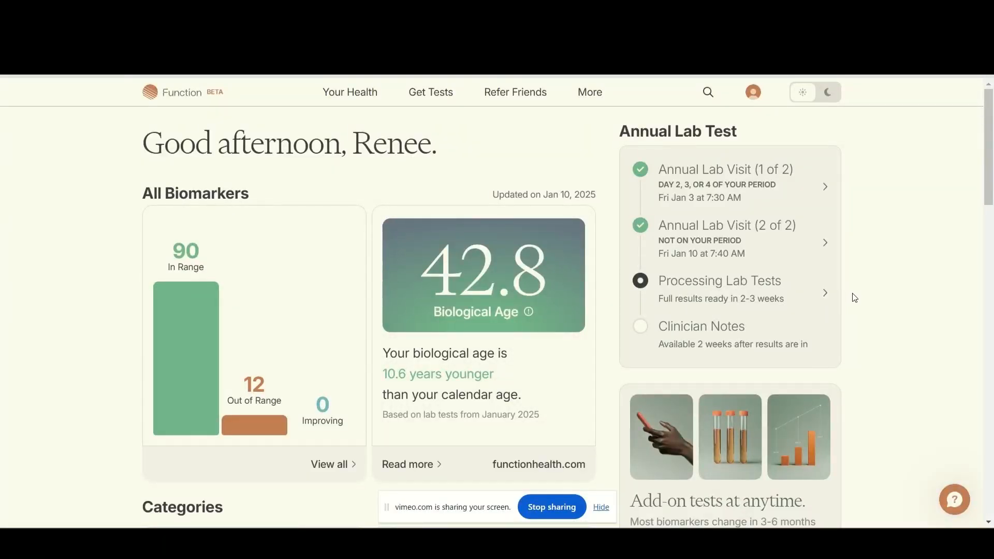
mouse_move(900, 295)
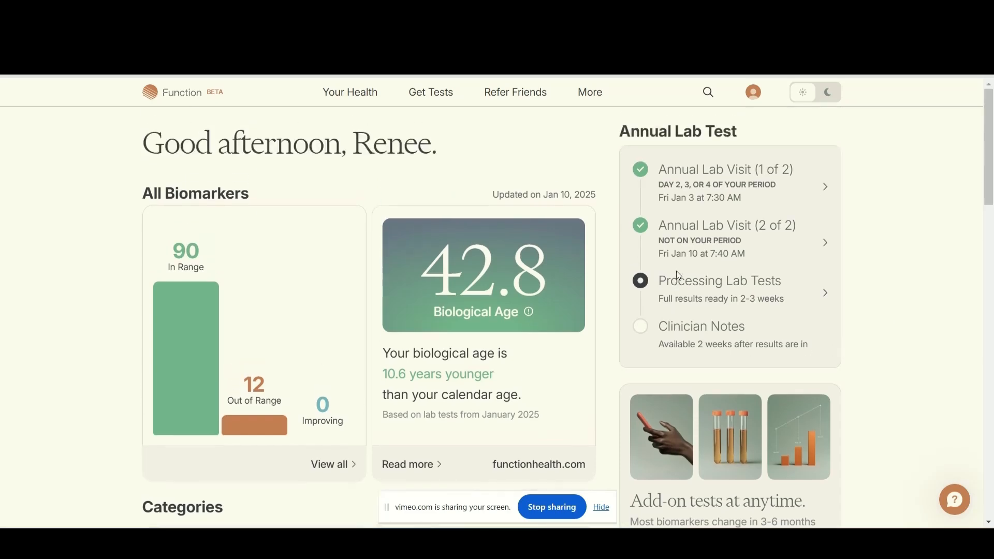
mouse_move(726, 184)
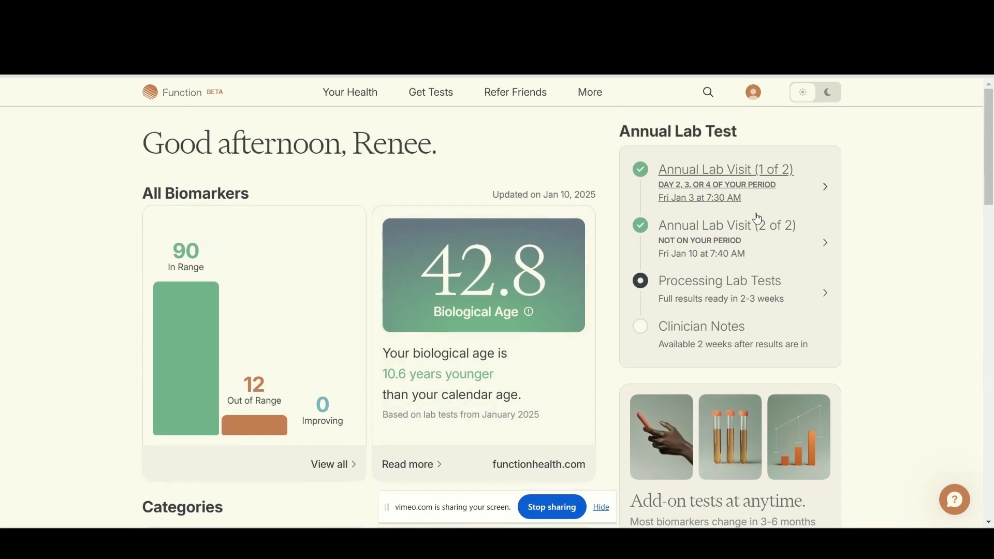
mouse_move(690, 189)
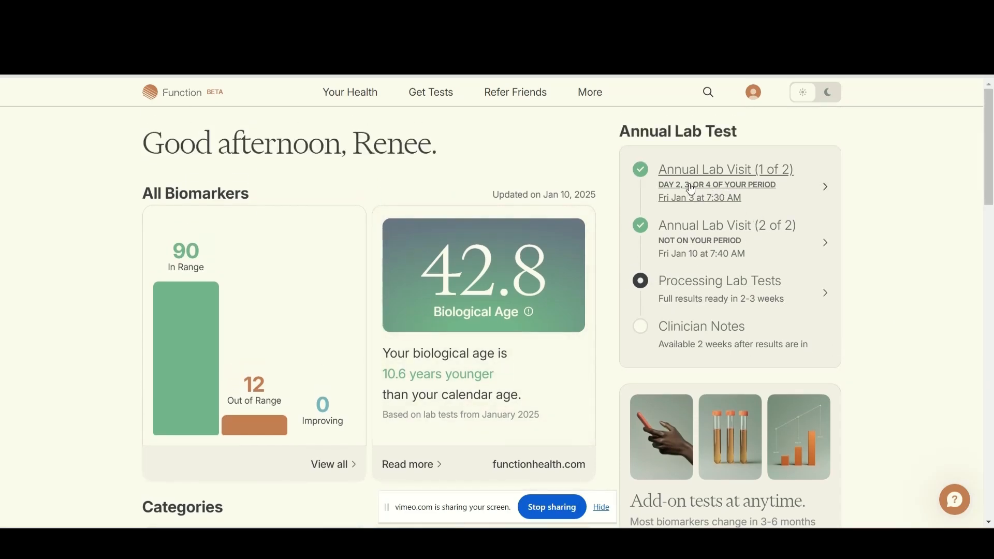
mouse_move(694, 204)
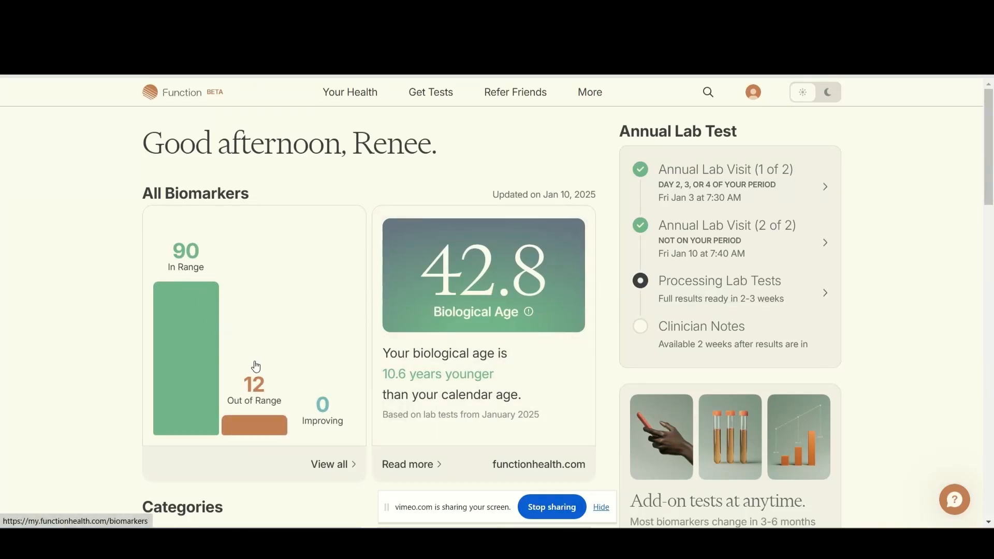
mouse_move(578, 344)
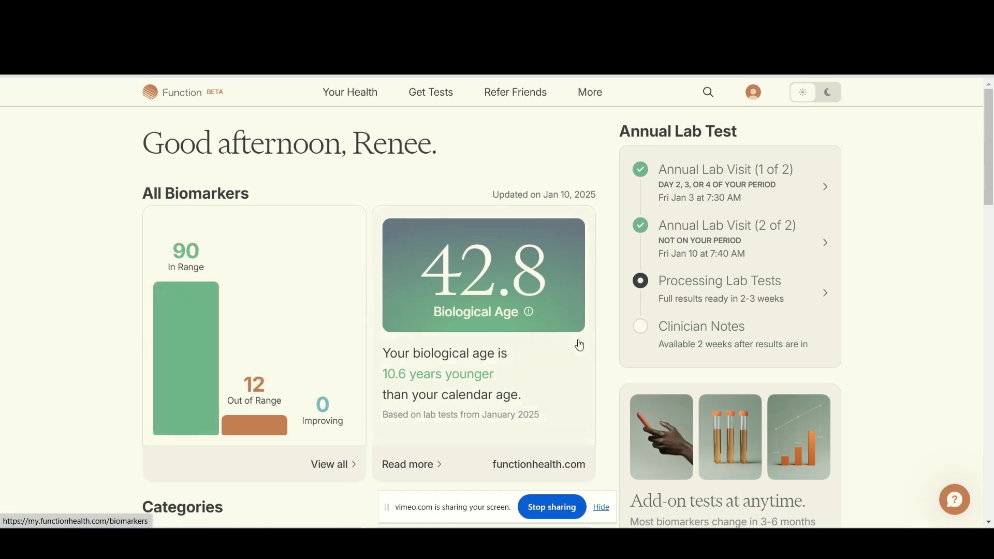
mouse_move(872, 278)
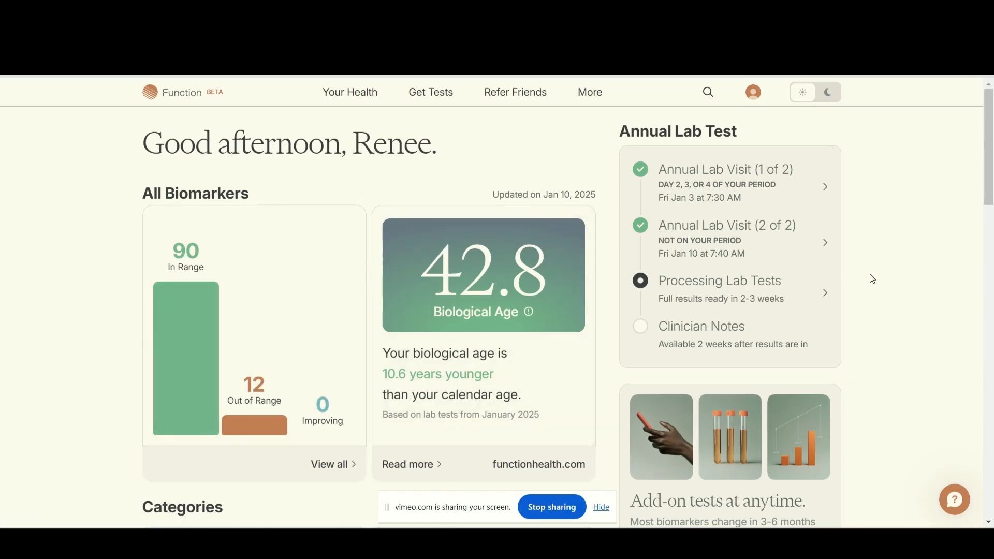
mouse_move(720, 290)
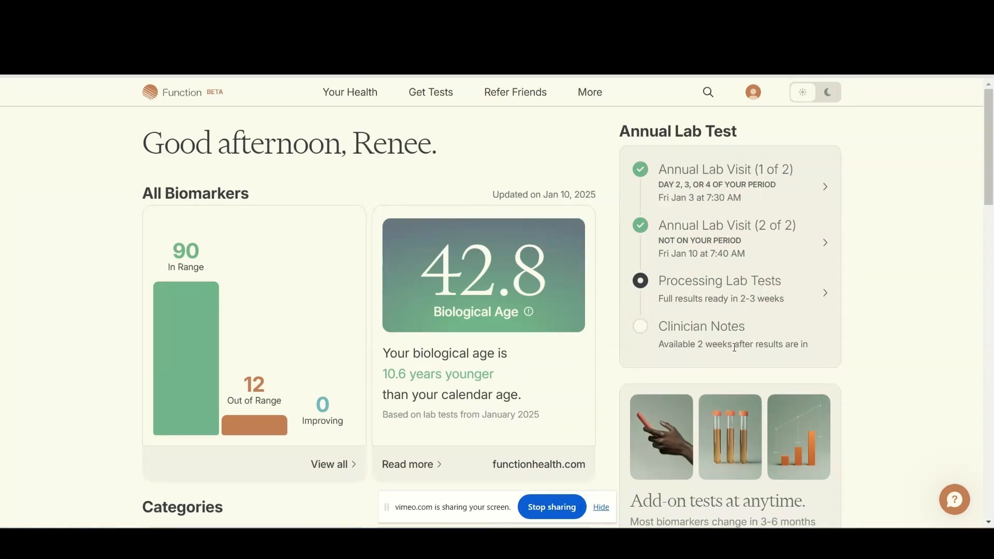
mouse_move(864, 298)
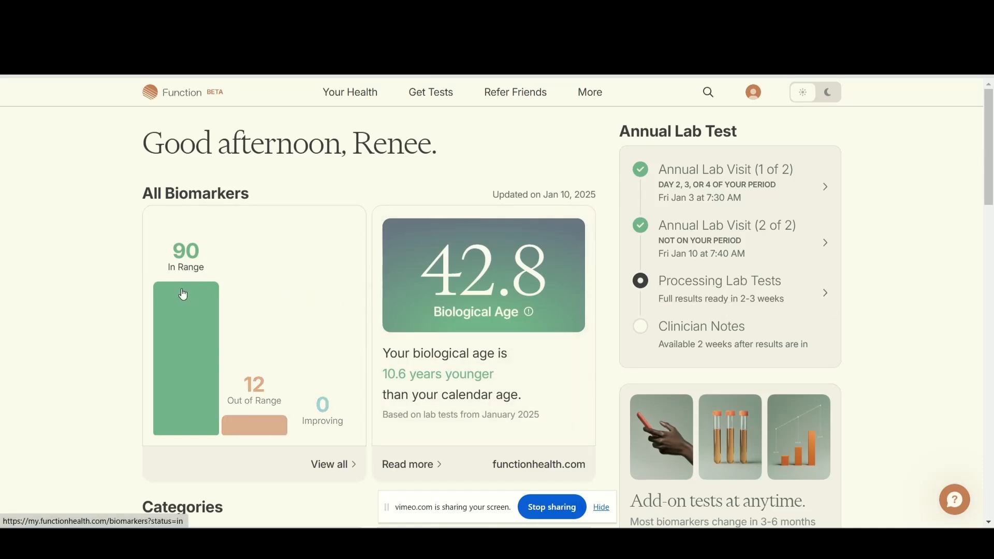
Step: Open the 90 in-range biomarkers from the dashboard's green bar and scroll through their categories
left_click(186, 357)
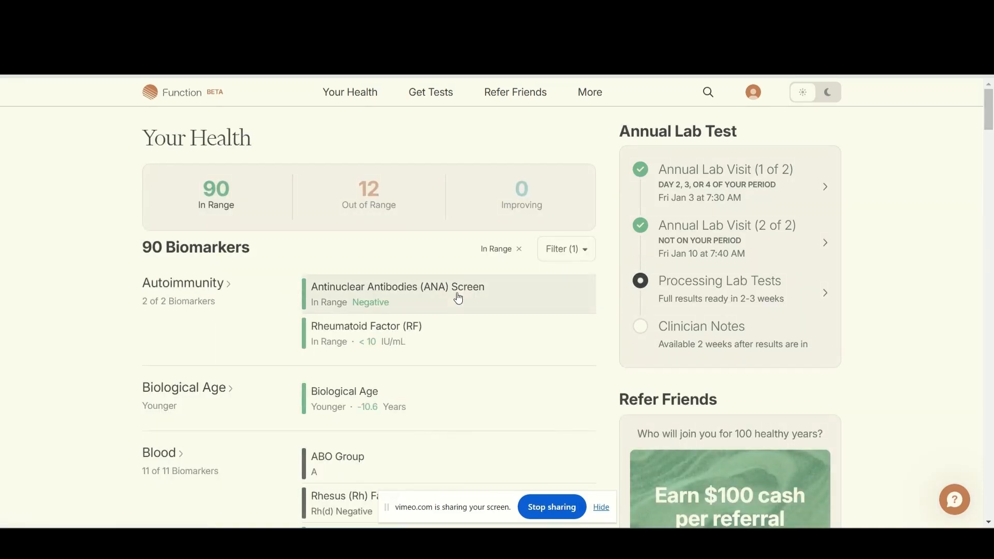
mouse_move(329, 296)
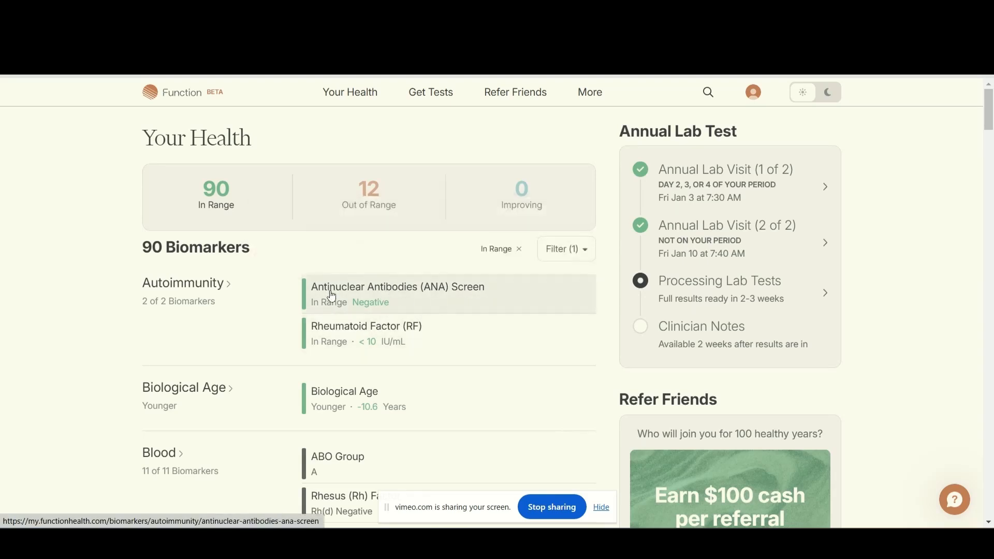
mouse_move(276, 313)
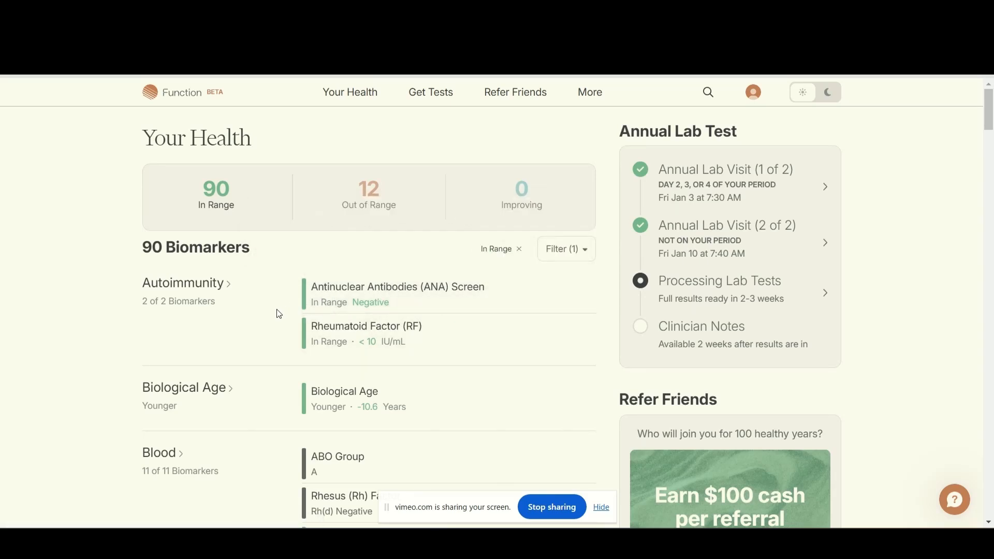
scroll("down", 3)
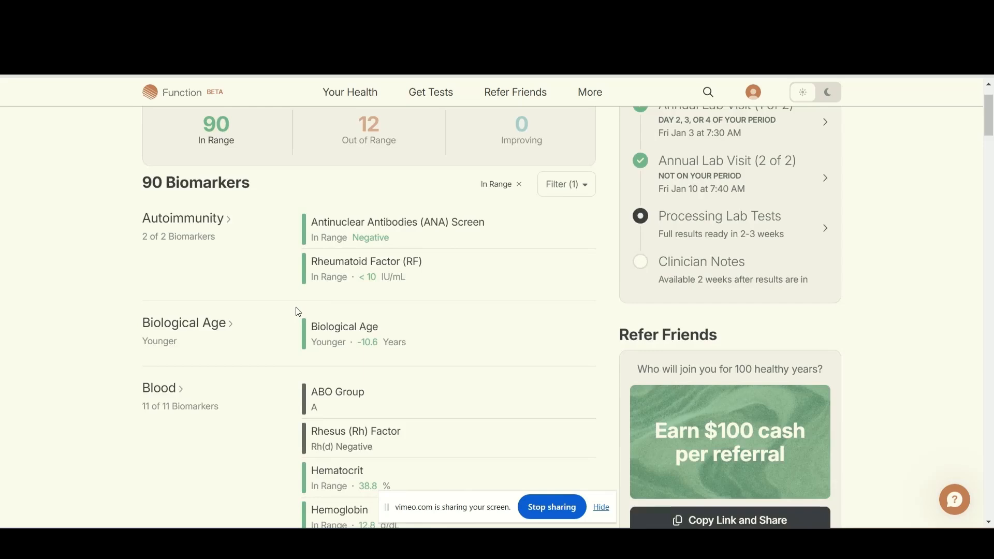
scroll("down", 3)
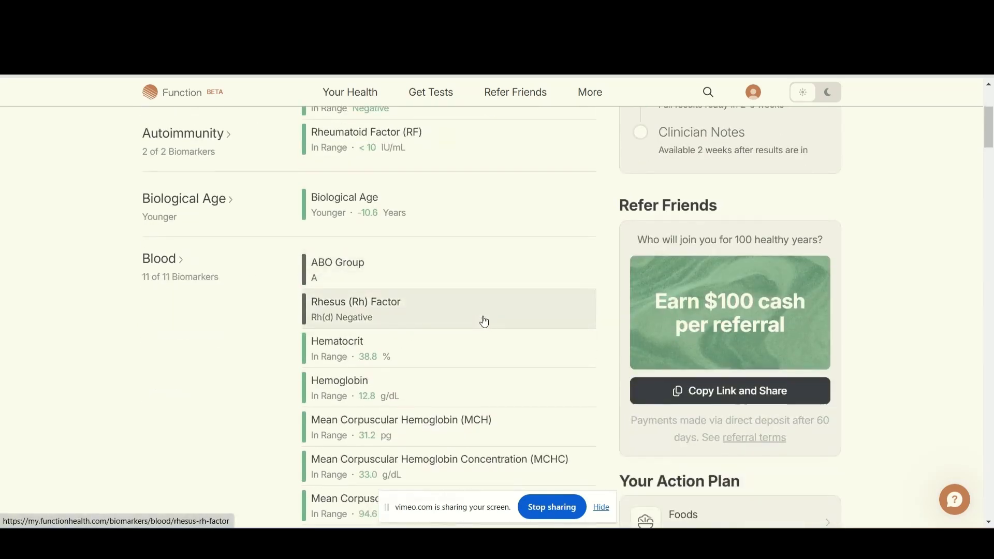
scroll("down", 3)
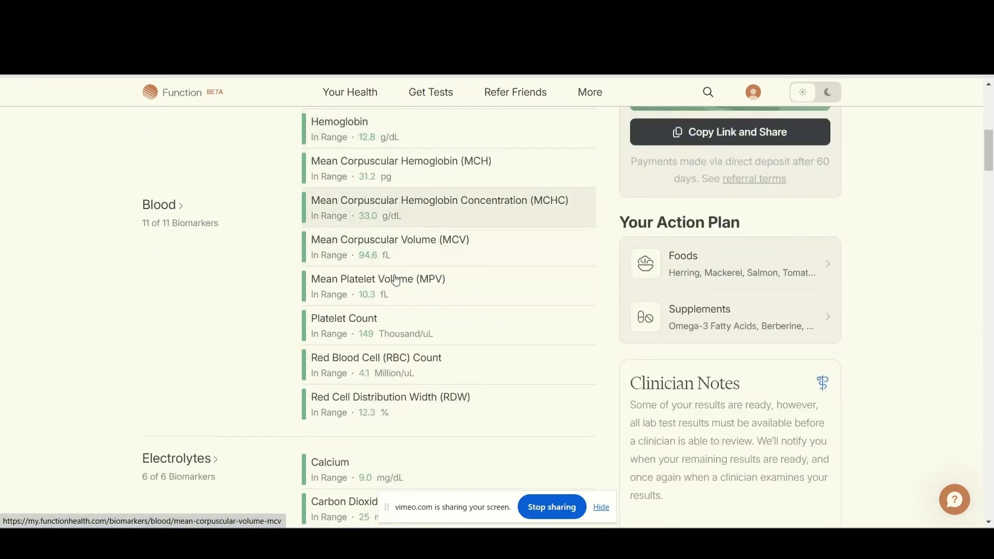
scroll("down", 3)
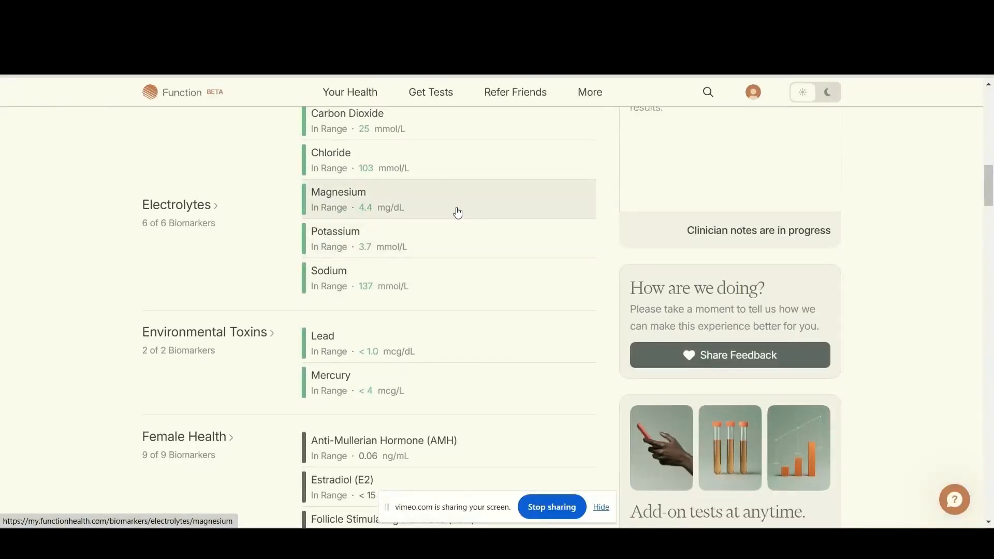
scroll("down", 3)
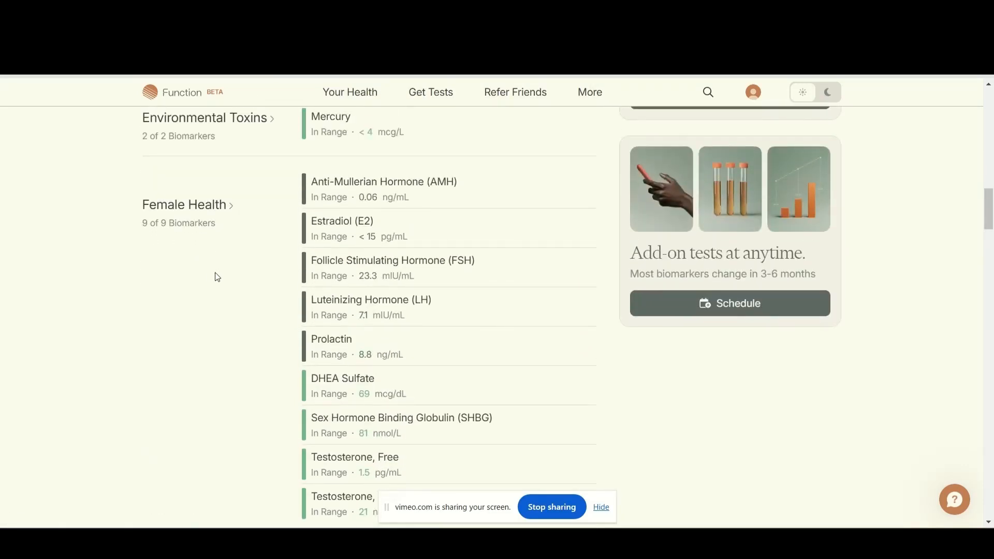
scroll("down", 3)
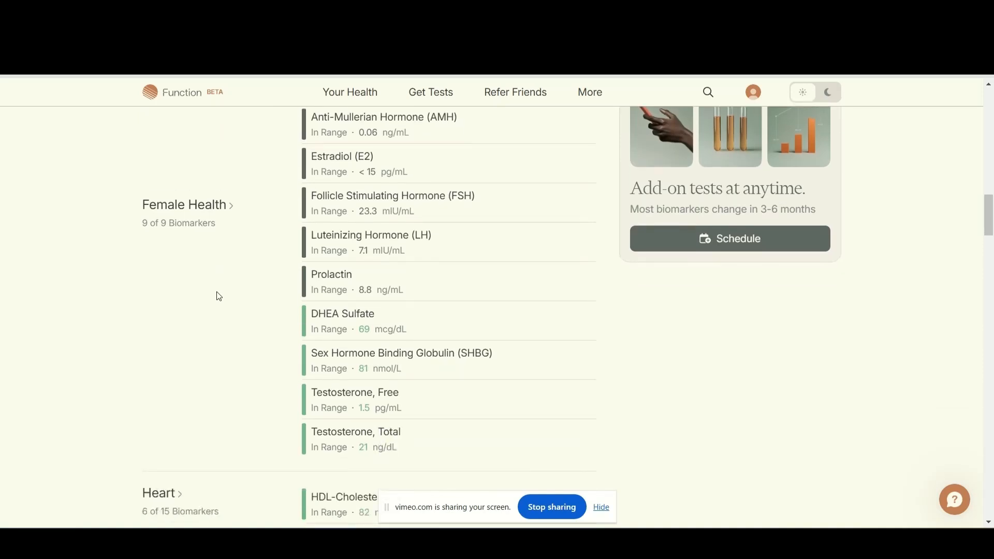
mouse_move(231, 289)
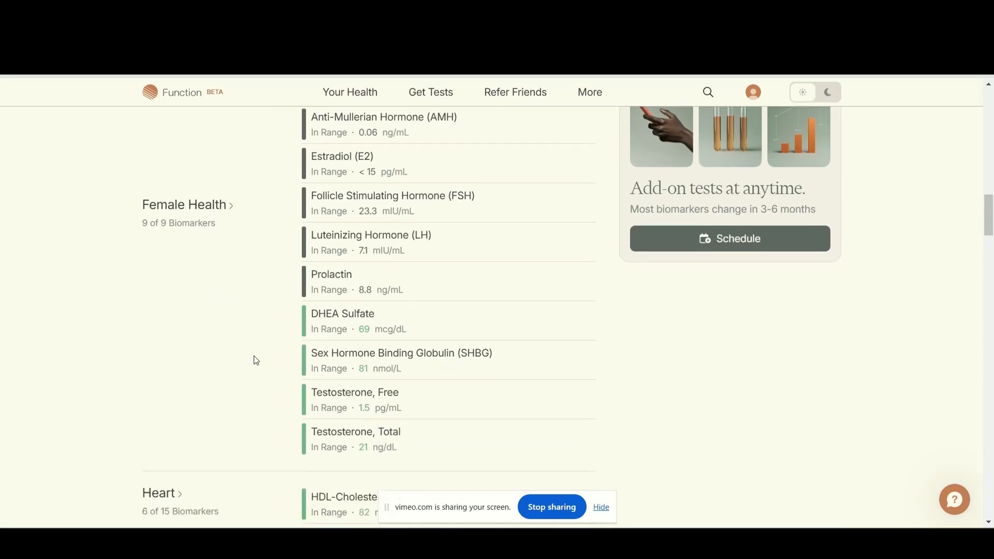
scroll("down", 3)
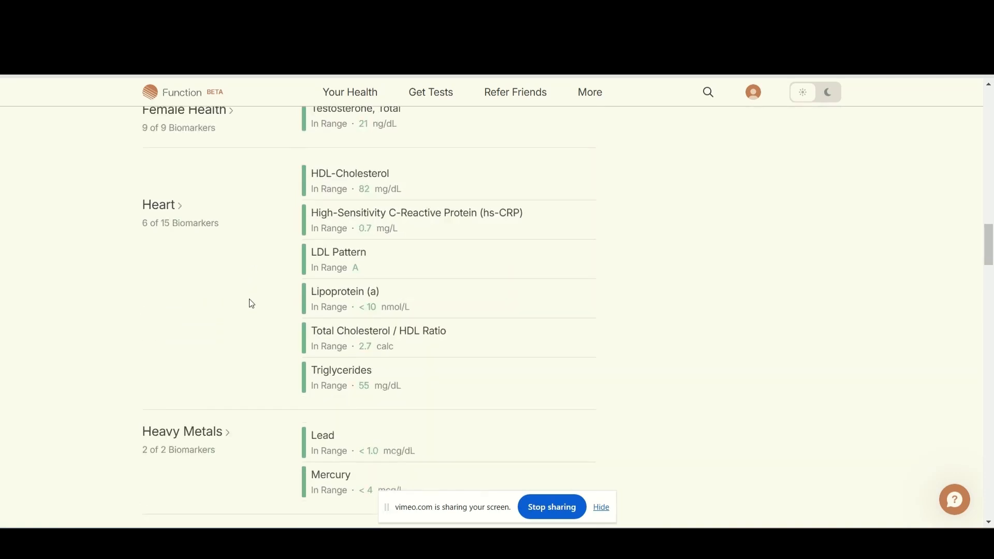
scroll("up", 3)
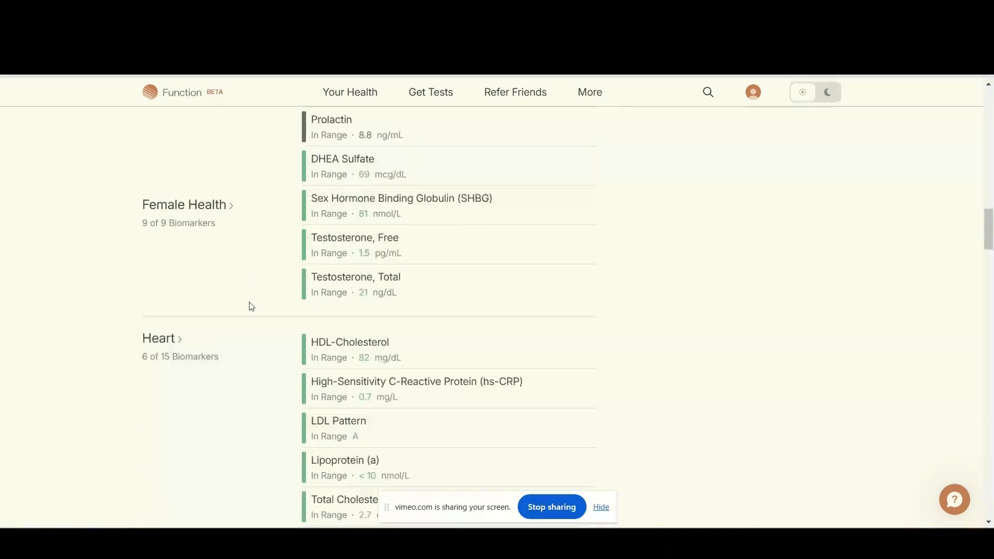
scroll("down", 3)
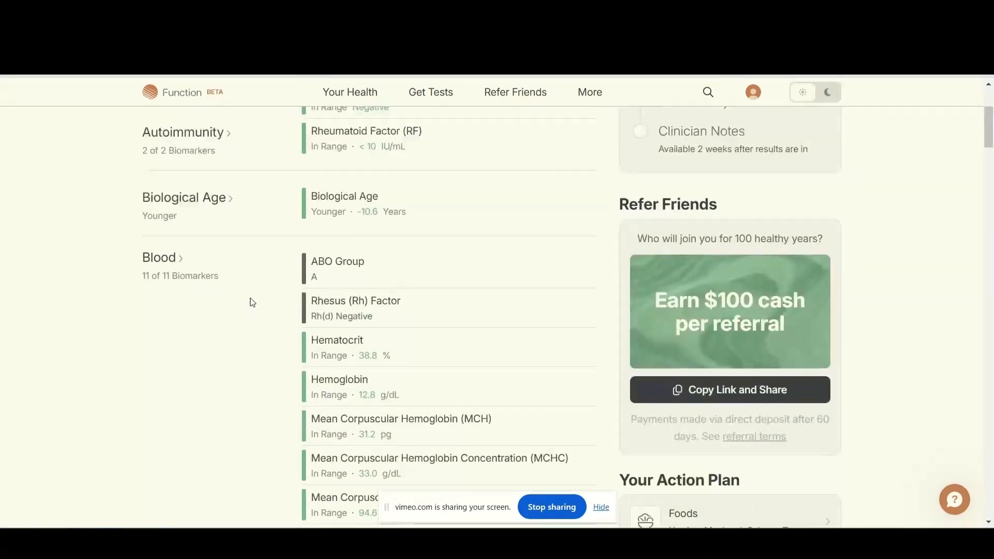
scroll("up", 3)
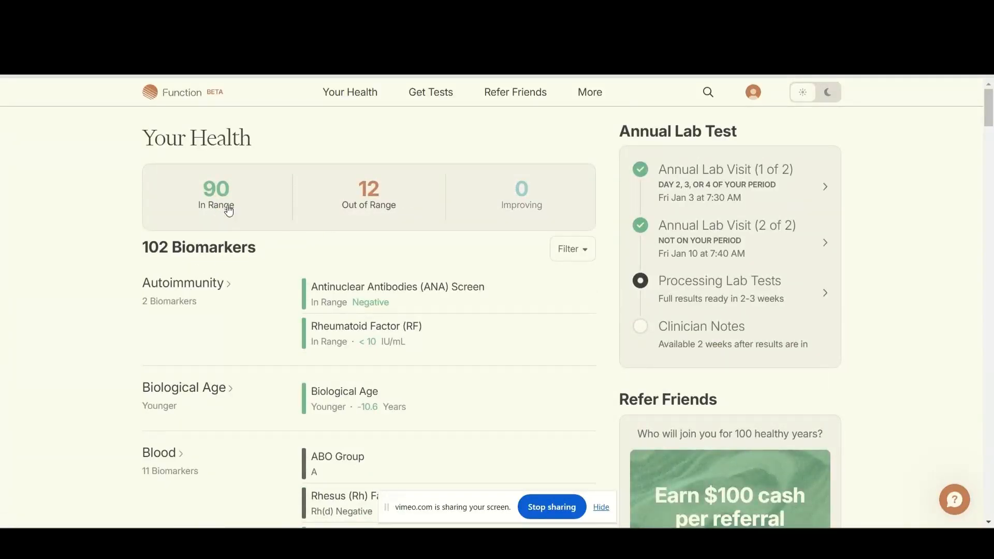
Step: Glance at the biomarker filter options unchanged, then scroll to the Heart category's out-of-range cholesterol markers
left_click(569, 249)
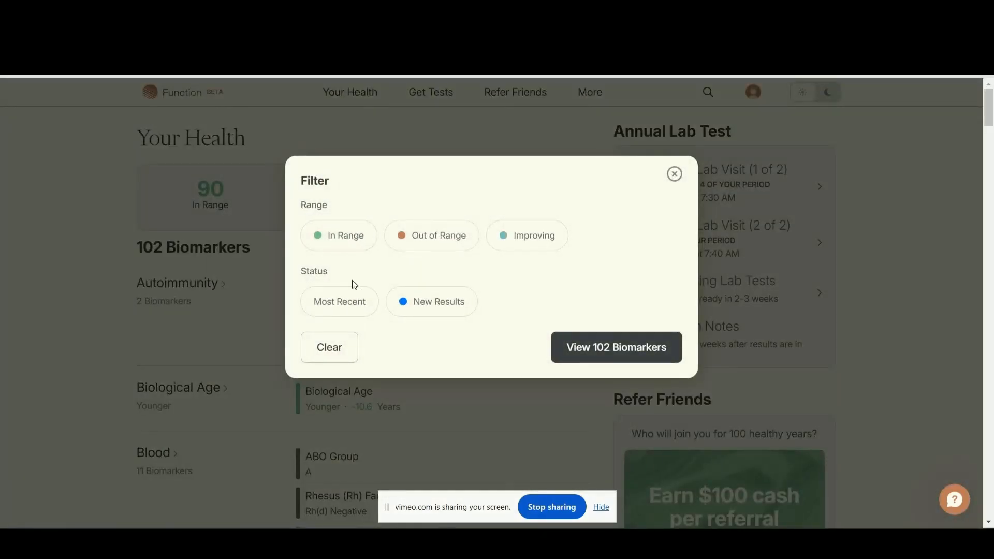
left_click(673, 174)
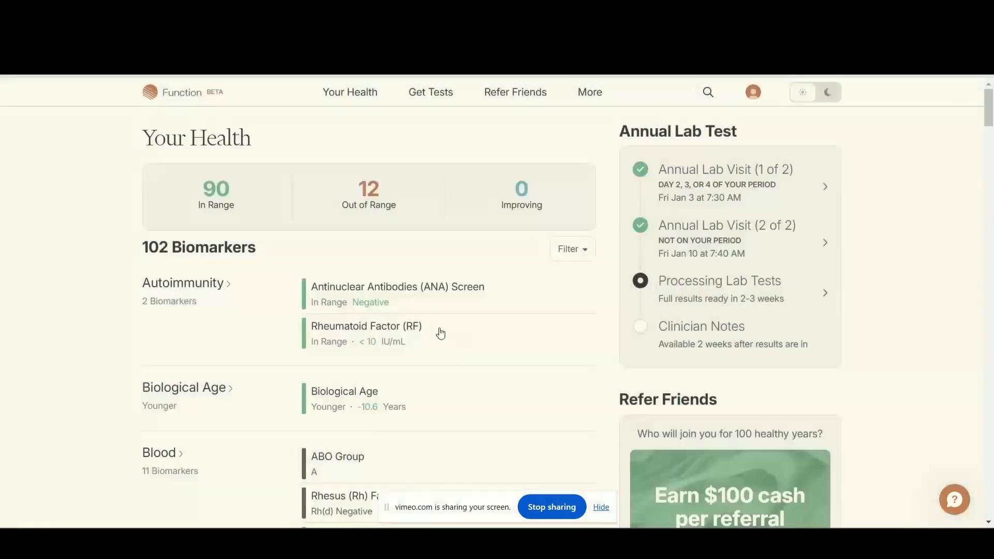
scroll("down", 3)
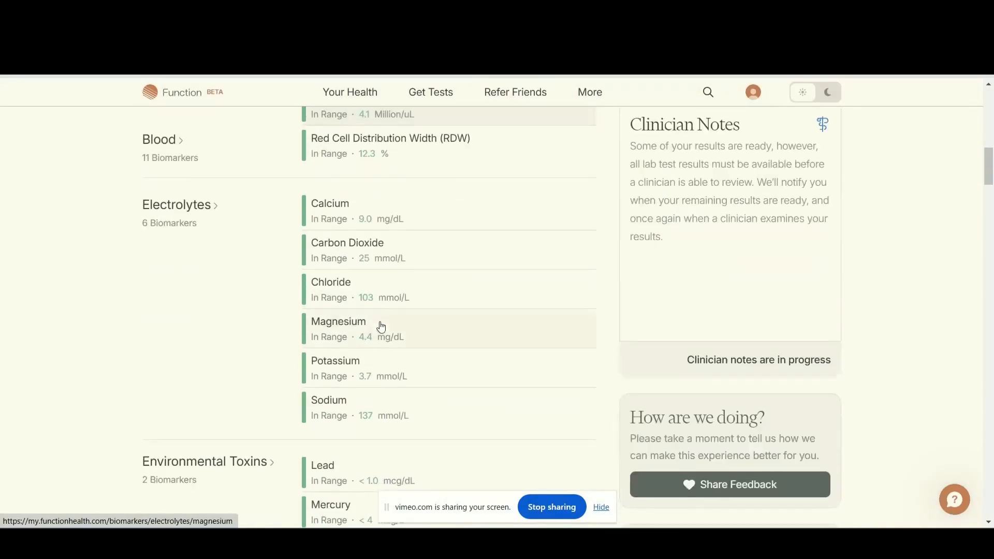
scroll("down", 3)
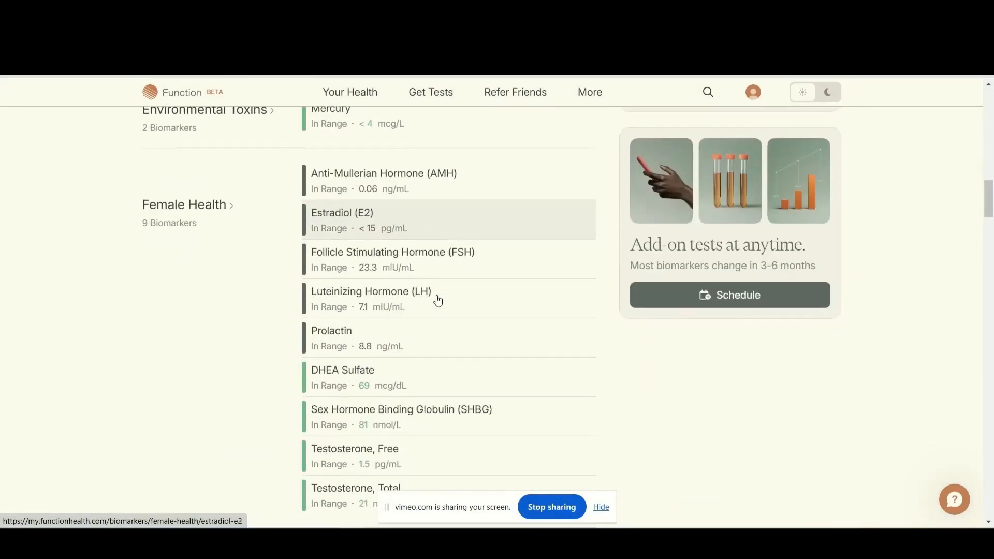
scroll("down", 3)
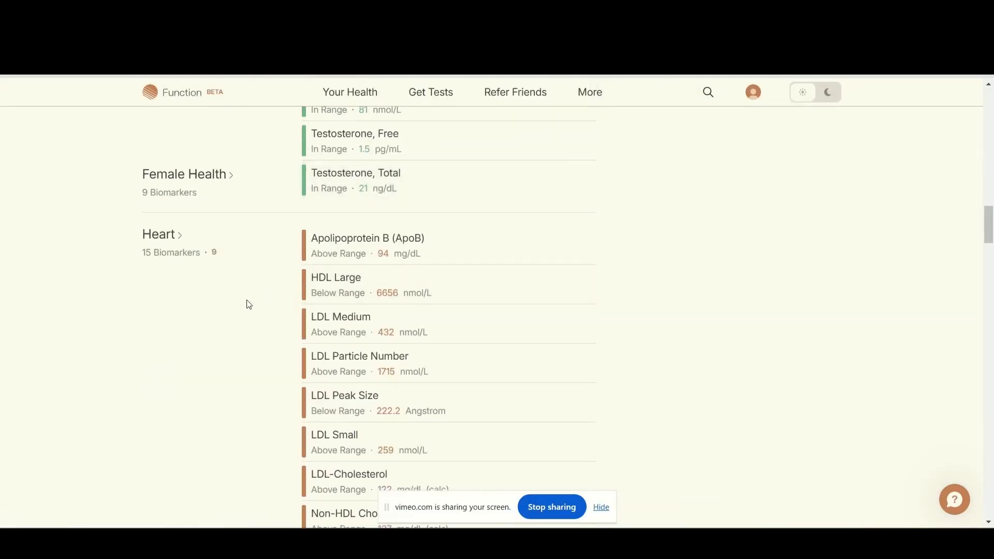
scroll("down", 3)
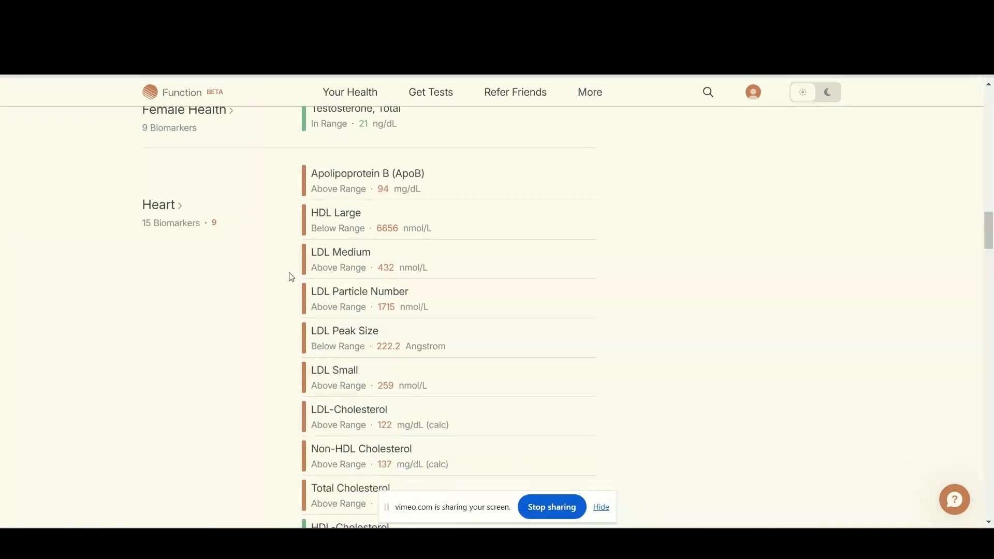
Step: Open the below-range HDL Large result (6656 nmol/L) and read through Why it matters
left_click(335, 220)
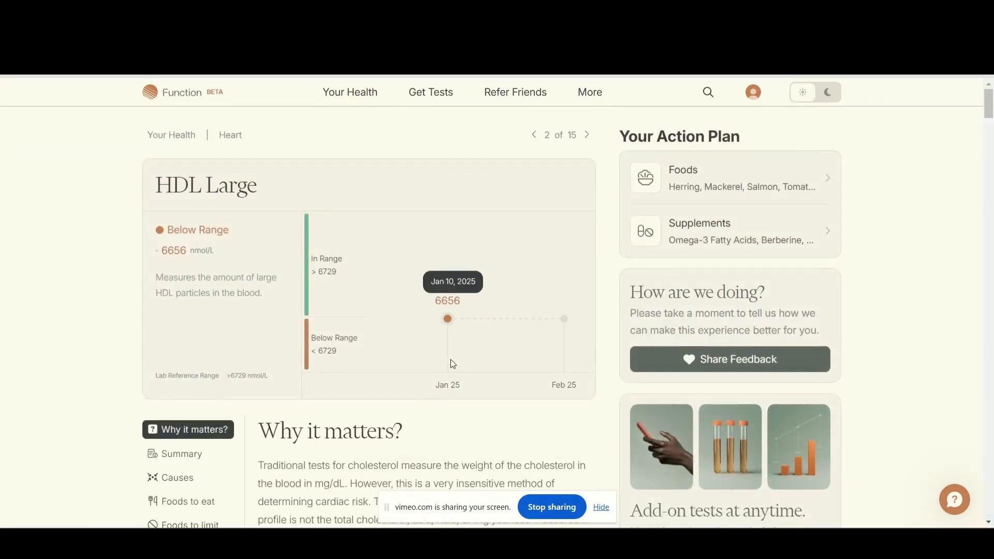
mouse_move(447, 320)
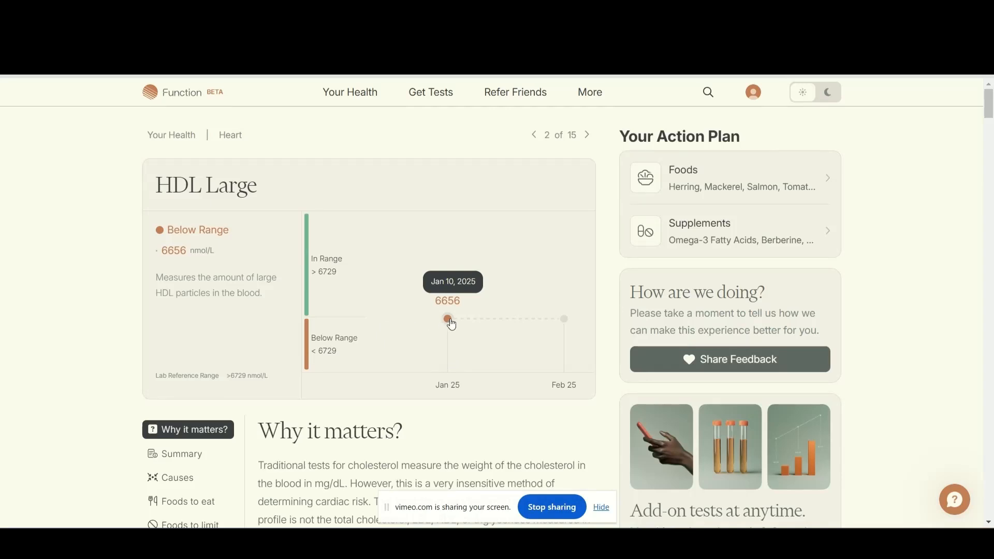
mouse_move(391, 334)
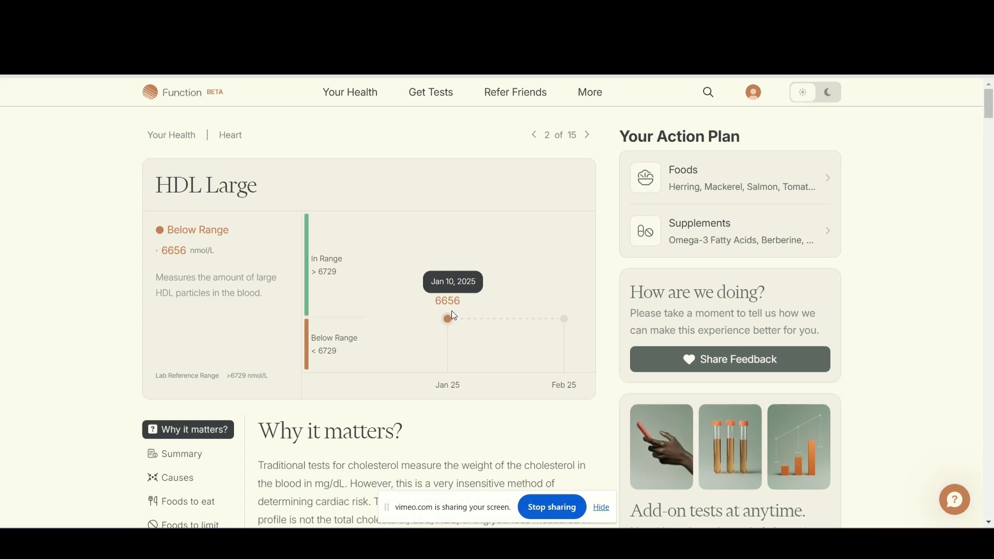
mouse_move(418, 309)
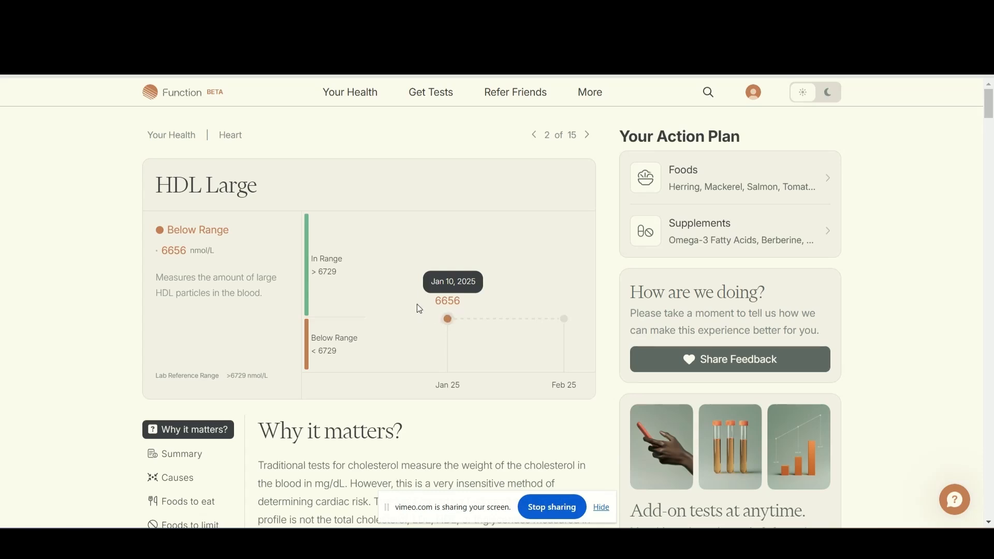
mouse_move(397, 320)
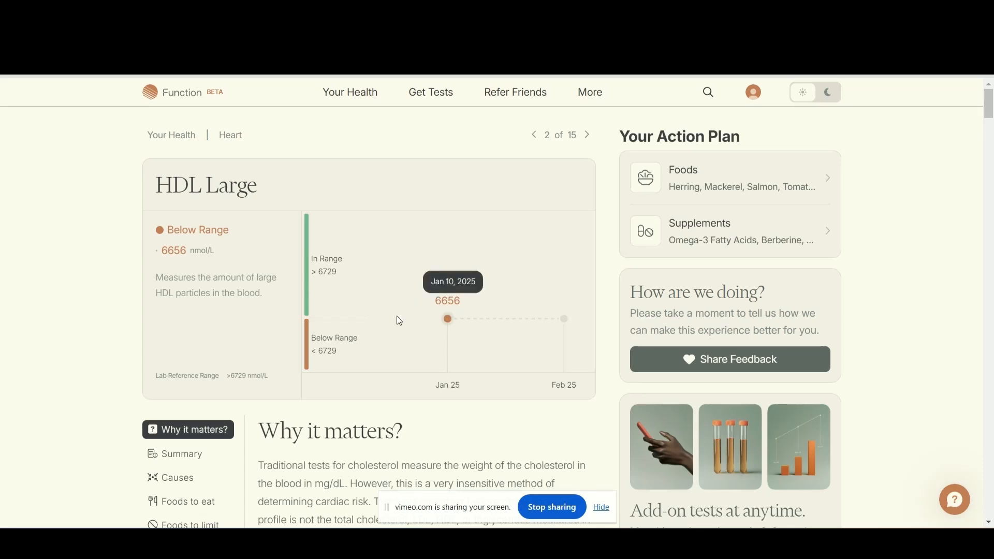
scroll("down", 3)
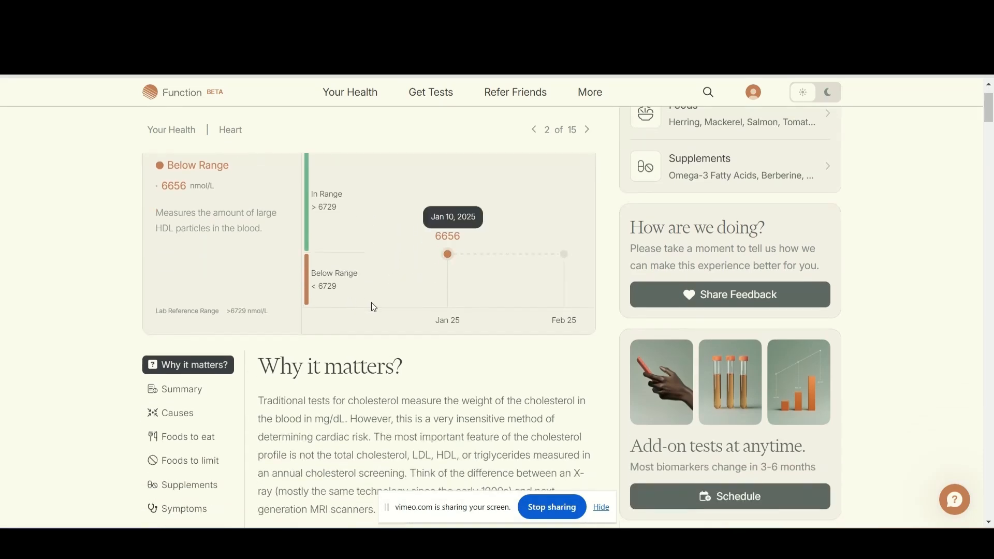
scroll("down", 3)
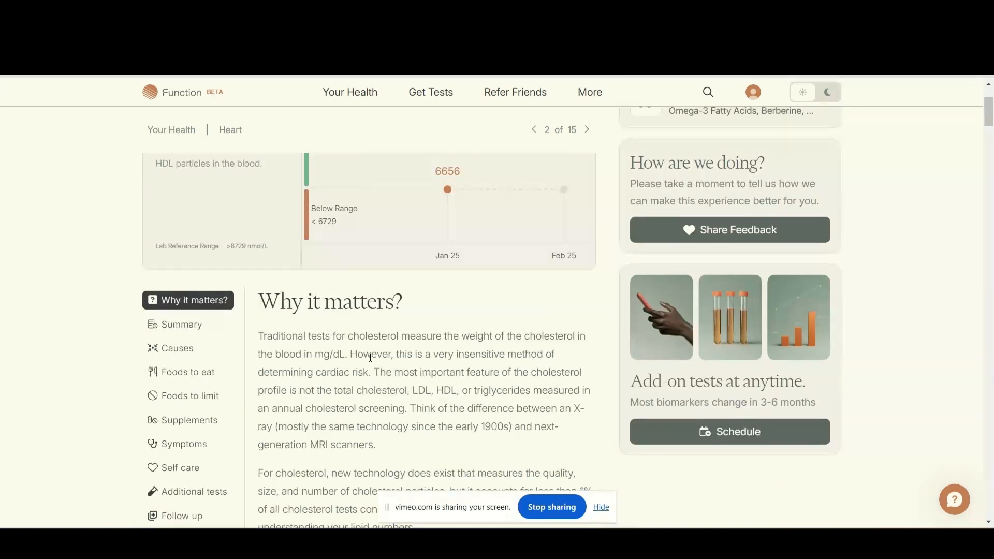
scroll("down", 3)
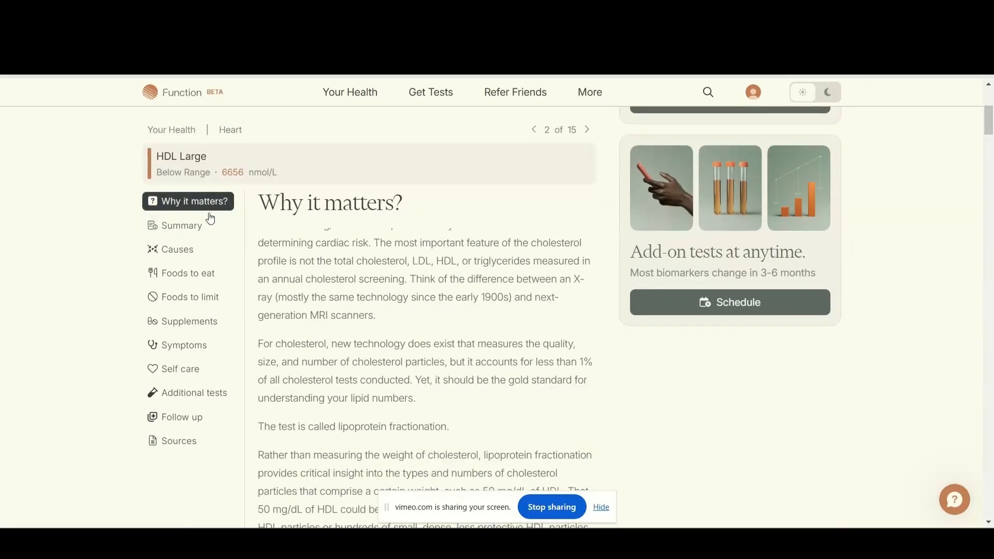
mouse_move(187, 392)
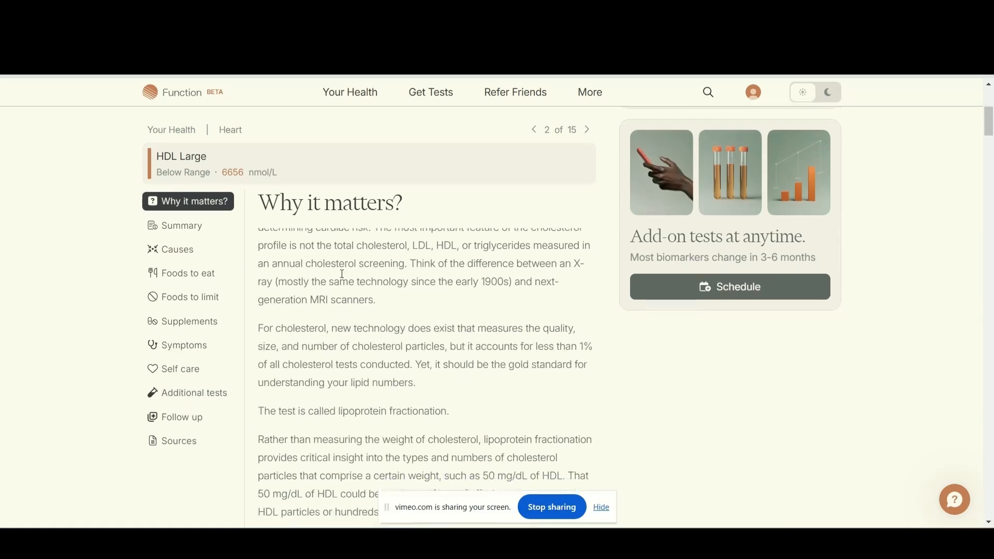
scroll("down", 3)
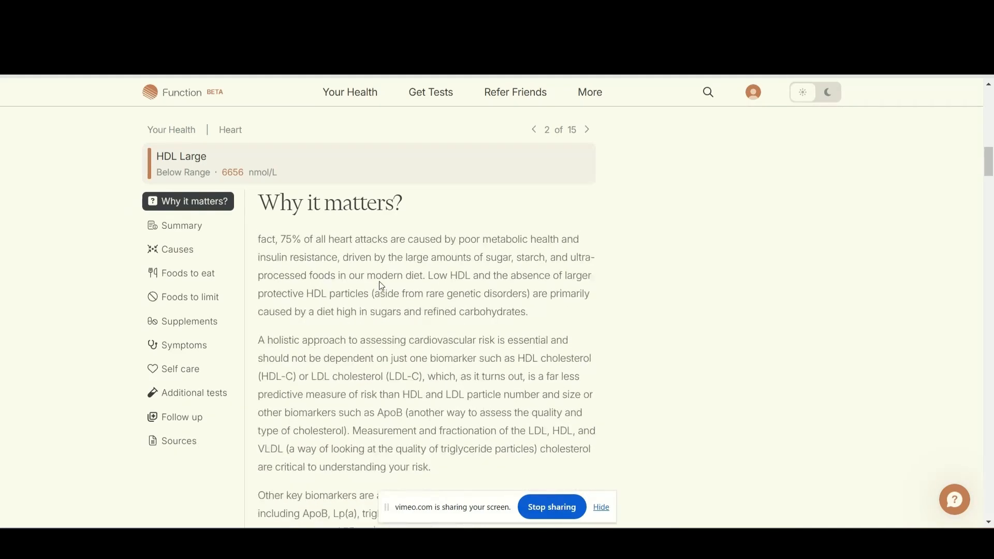
Step: Jump to the Summary and then the Causes of low HDL sections of the report
left_click(181, 226)
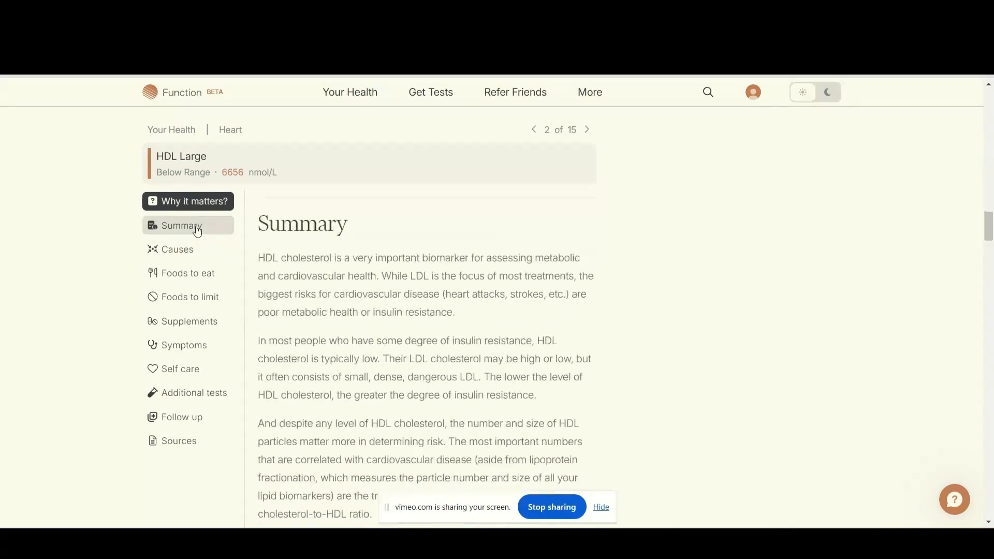
scroll("down", 3)
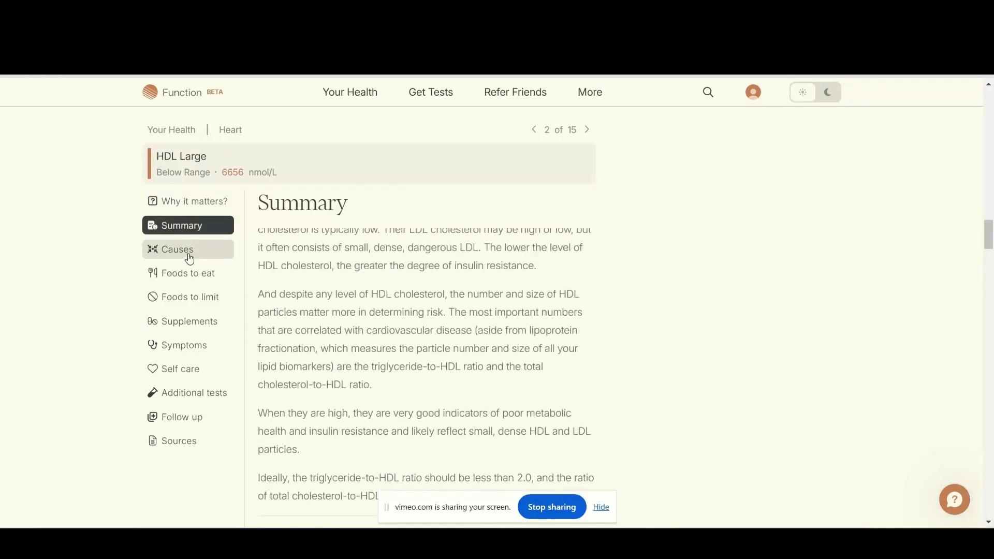
left_click(177, 250)
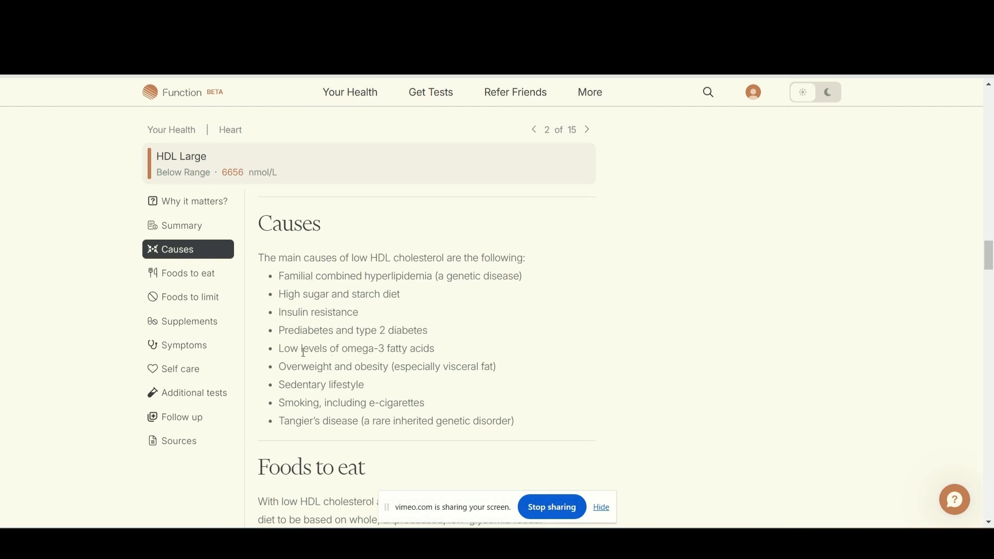
mouse_move(444, 355)
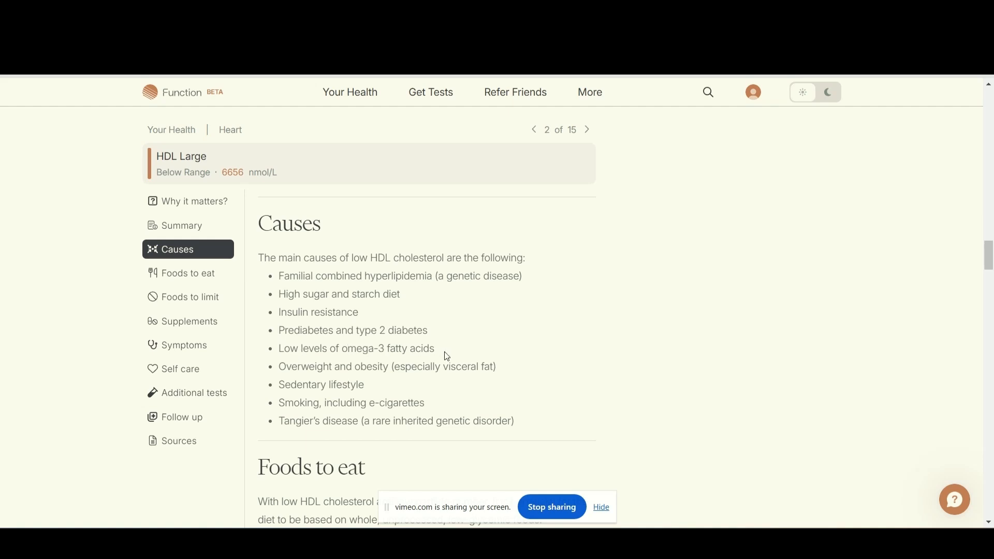
mouse_move(373, 316)
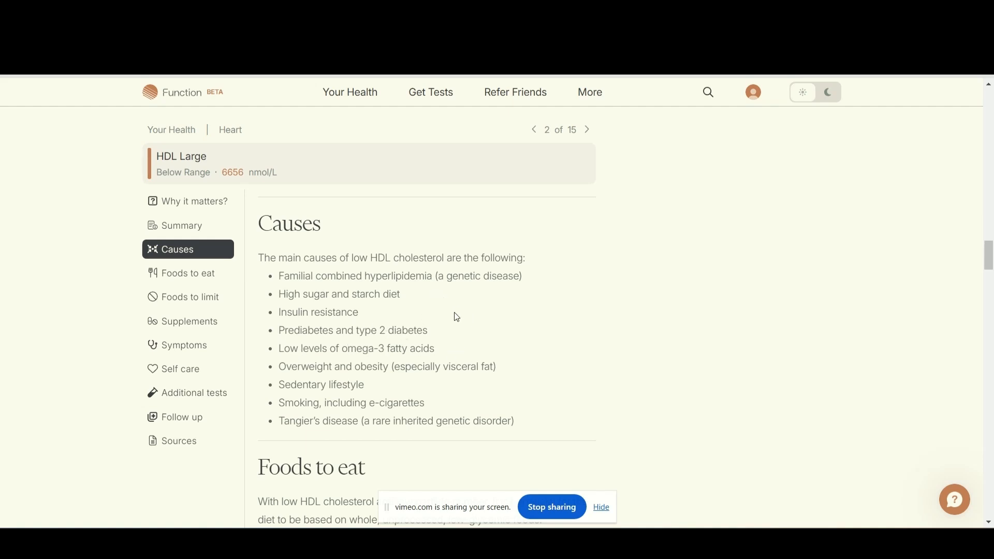
Step: Review the HDL Large advice on foods to eat, foods to limit and supplements
left_click(187, 272)
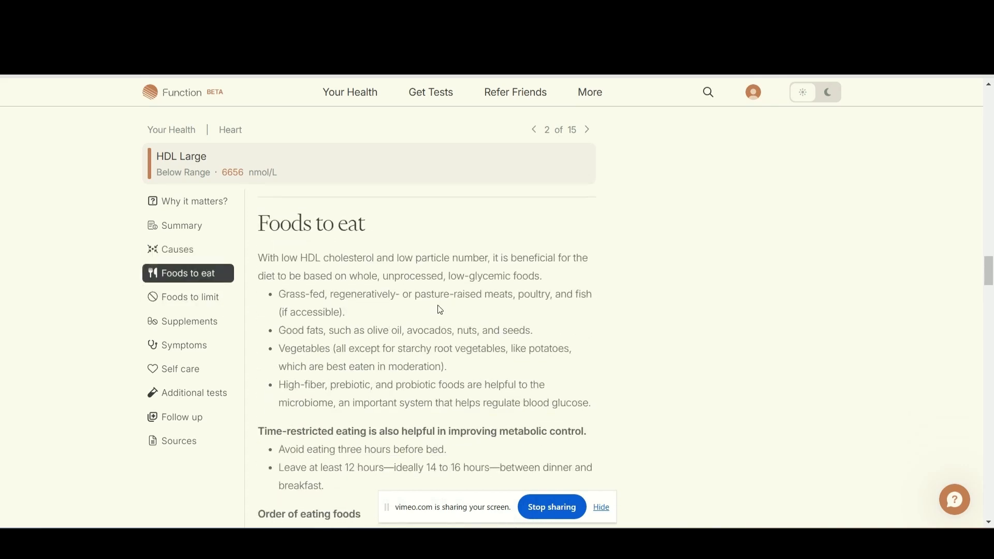
mouse_move(470, 332)
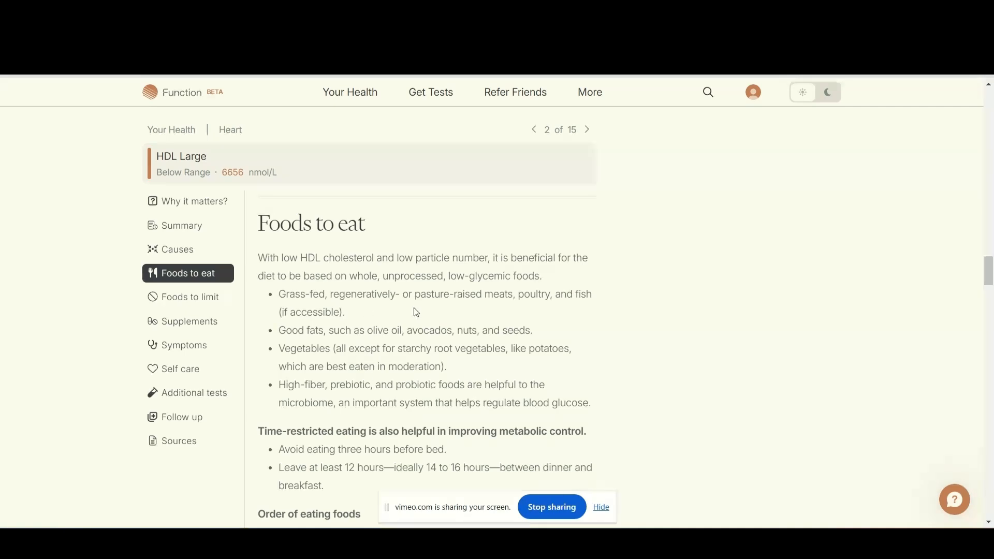
scroll("down", 3)
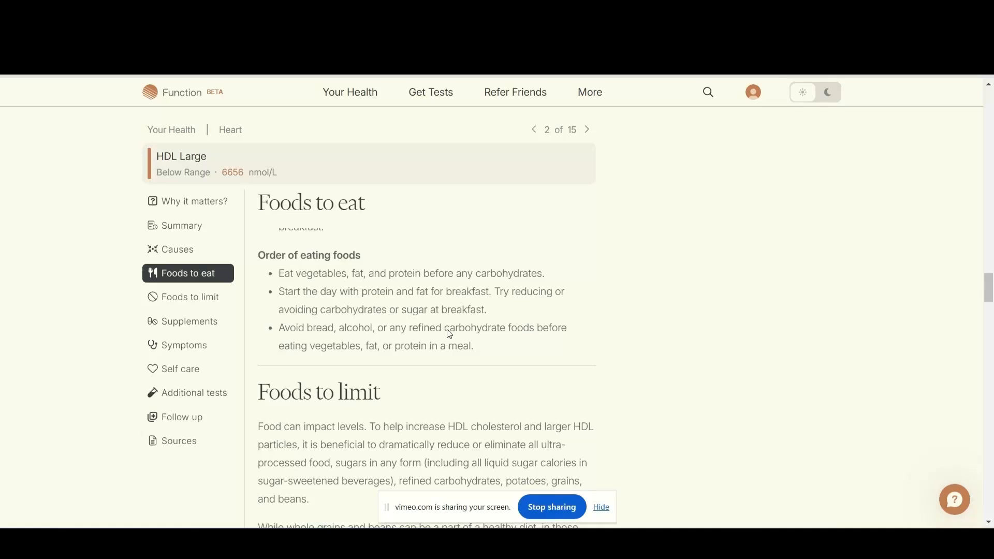
left_click(189, 297)
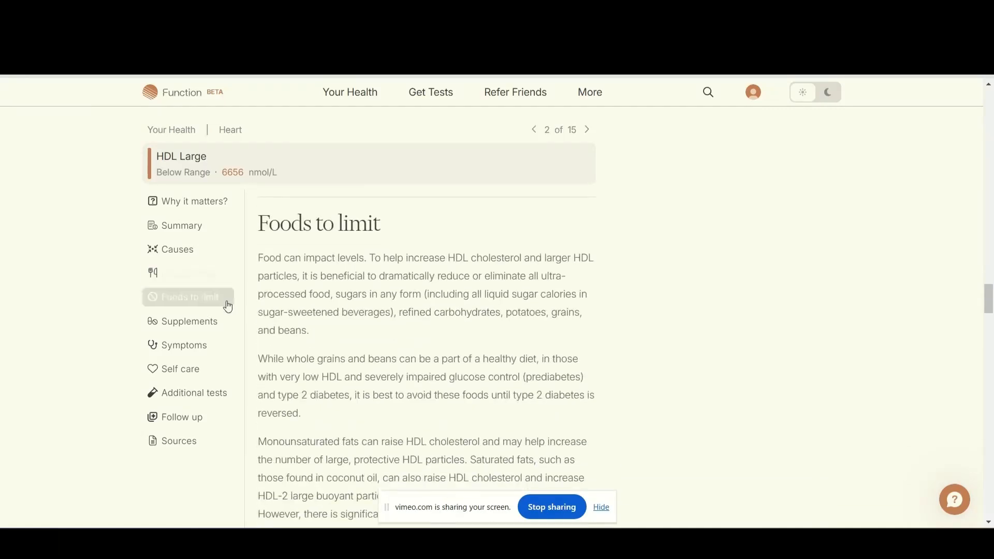
left_click(188, 321)
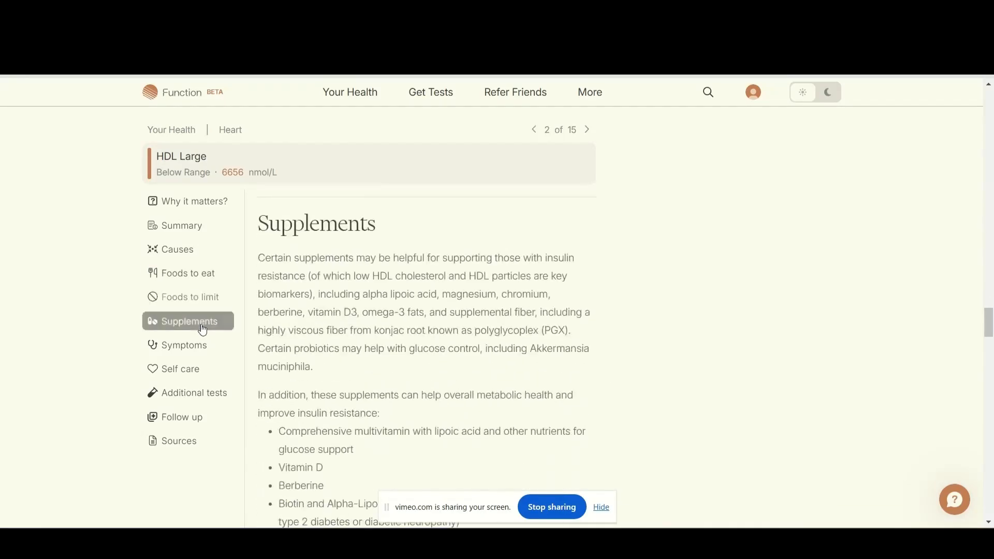
scroll("down", 3)
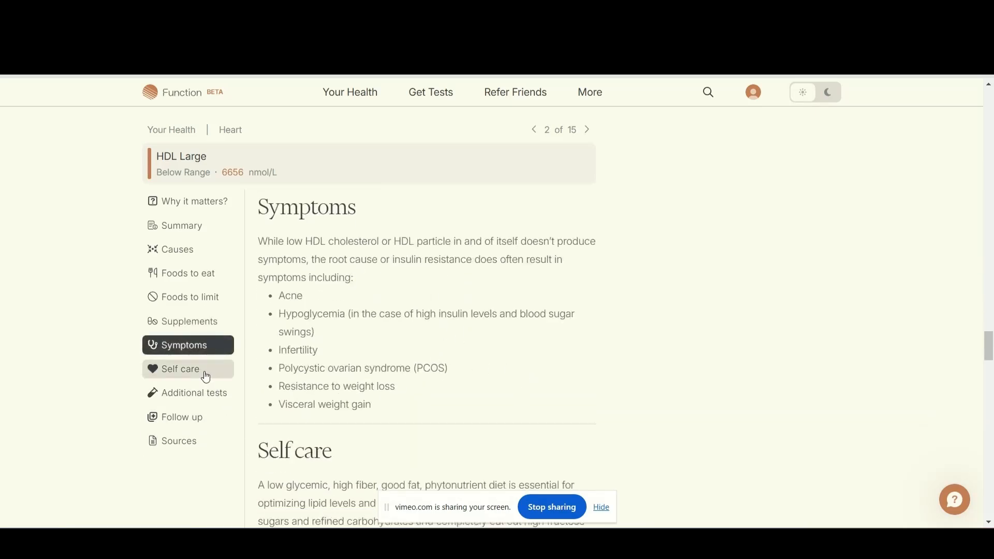
Step: Continue through self care, additional tests and the follow-up advice with sources
left_click(181, 368)
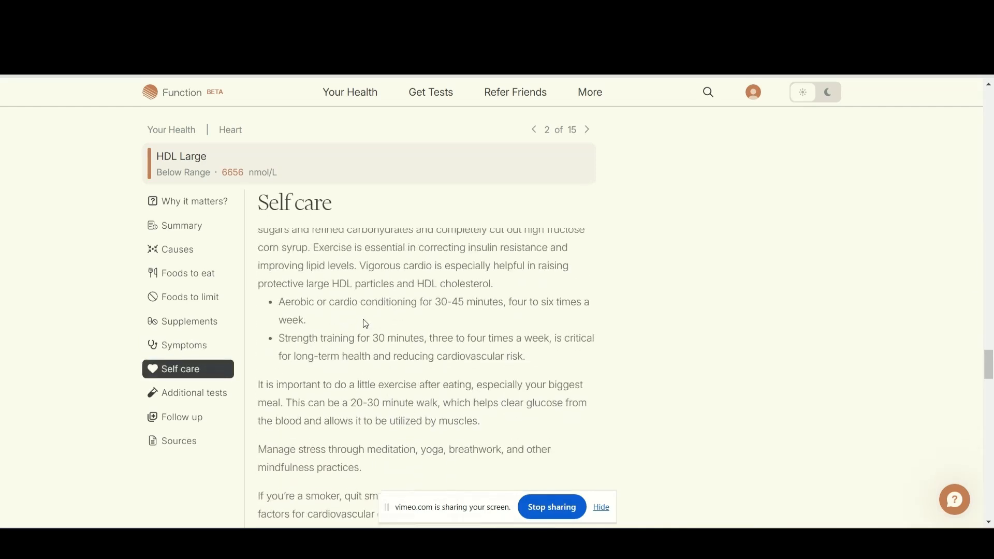
scroll("down", 3)
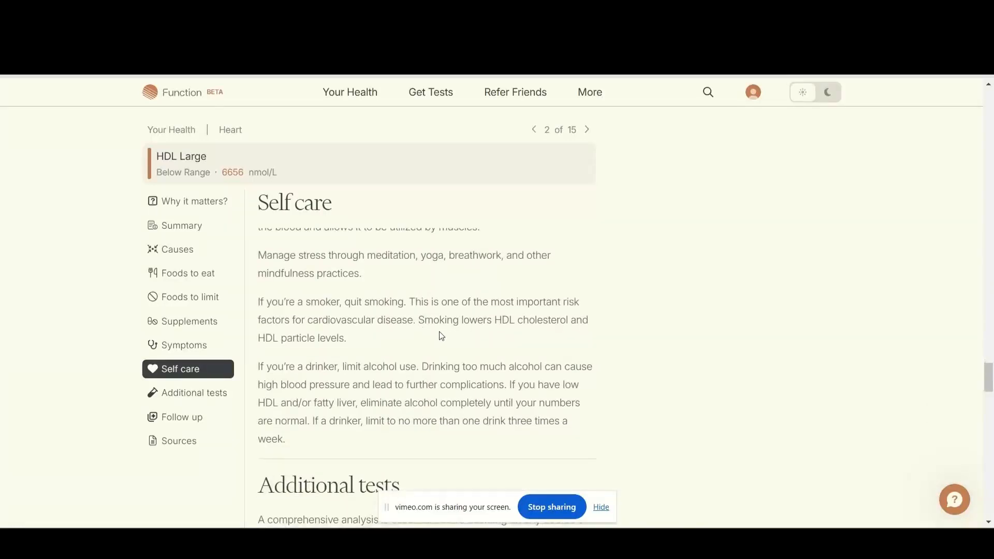
scroll("down", 3)
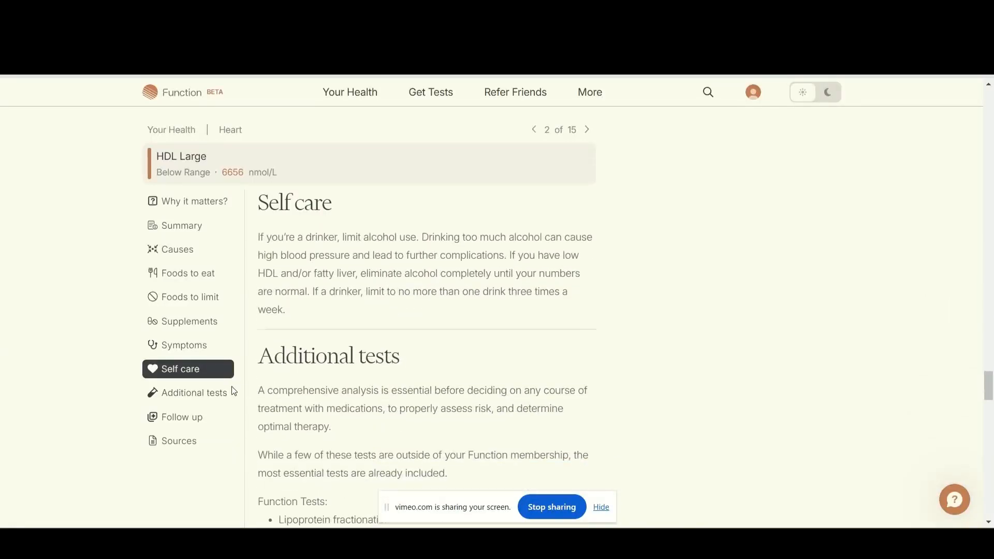
left_click(193, 391)
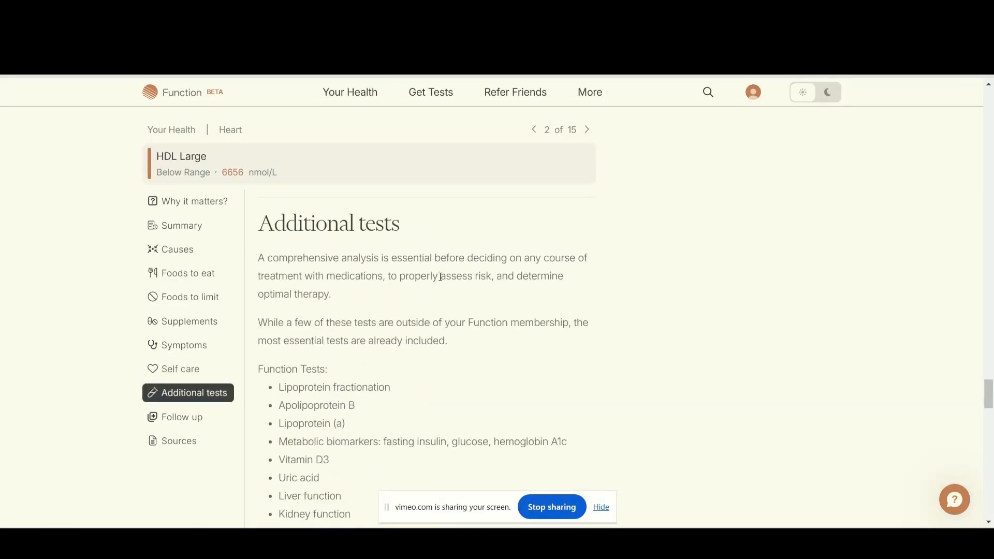
scroll("down", 3)
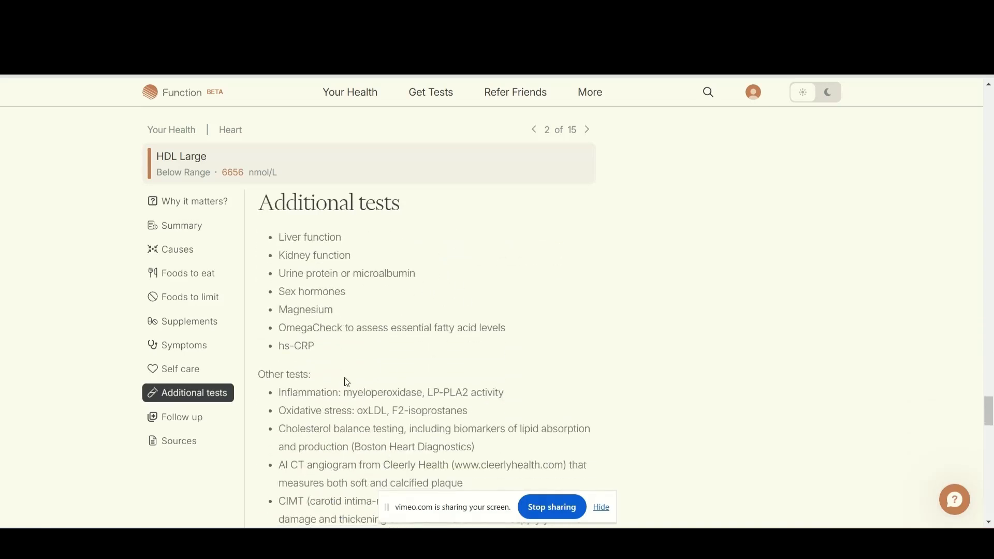
left_click(183, 416)
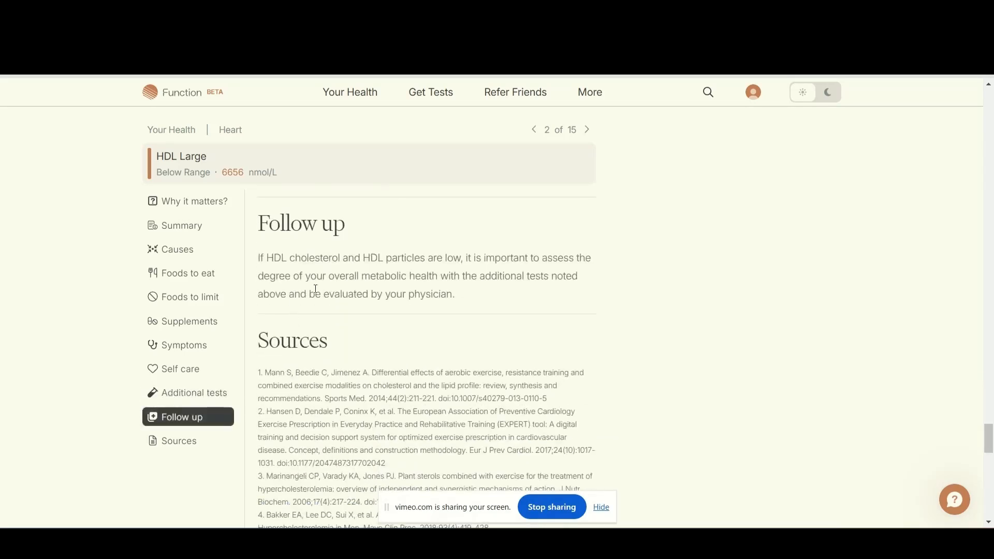
left_click(195, 393)
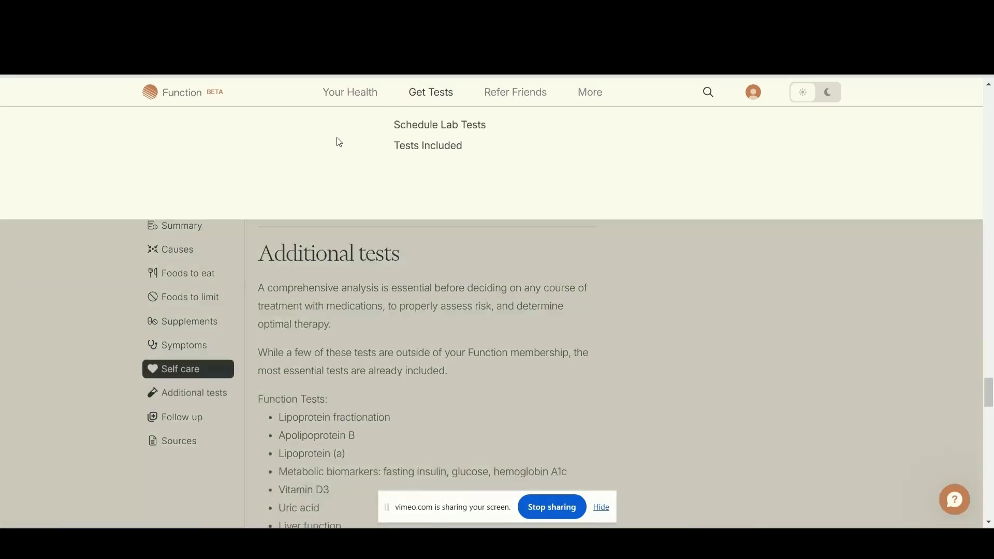
Step: Return to the All Biomarkers list and scroll past the remaining Heart results to Heavy Metals and Immune Regulation
left_click(185, 345)
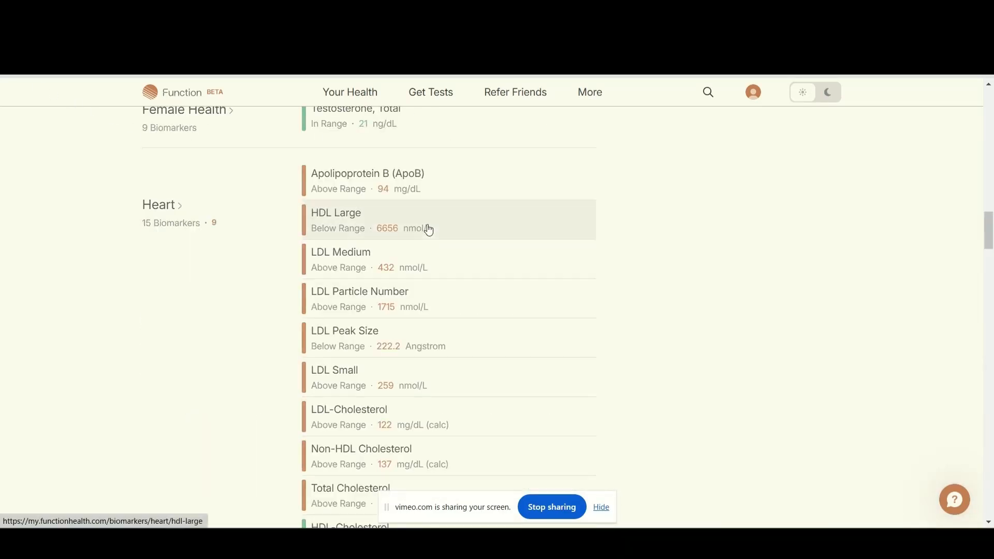
mouse_move(339, 367)
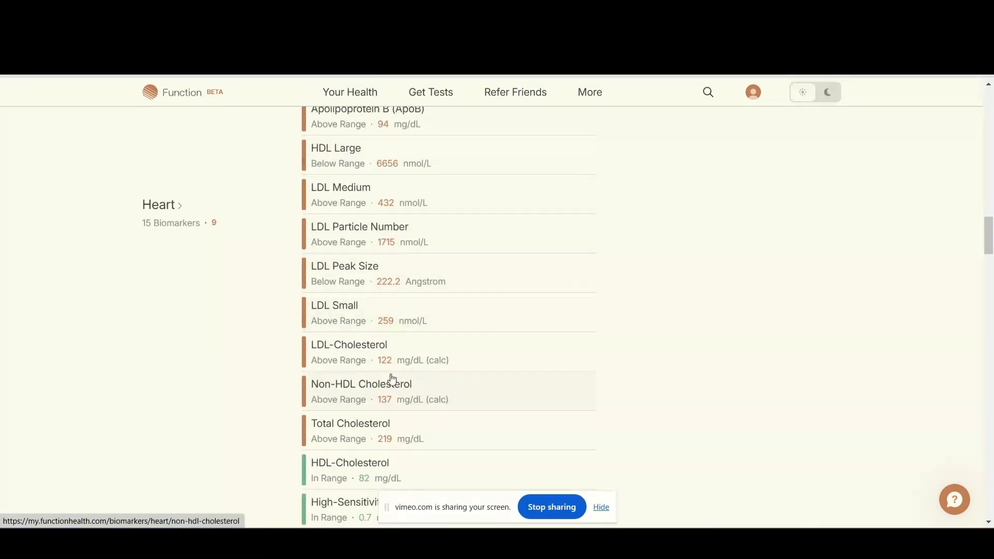
mouse_move(380, 431)
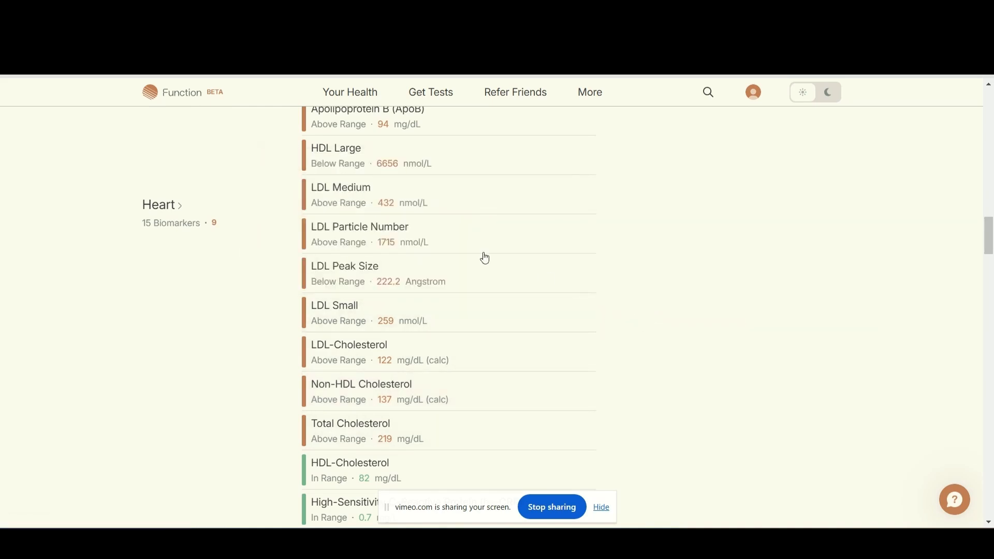
left_click(360, 227)
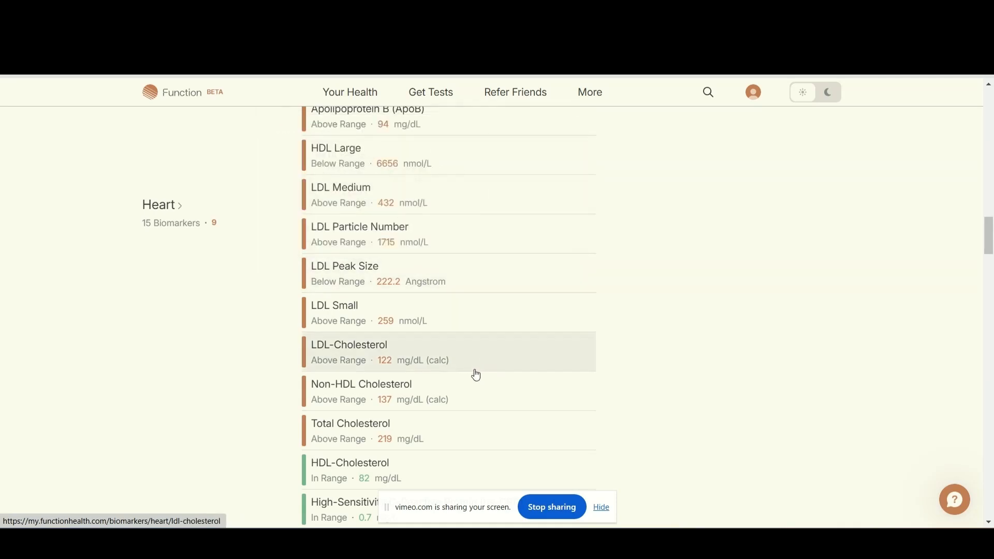
scroll("down", 3)
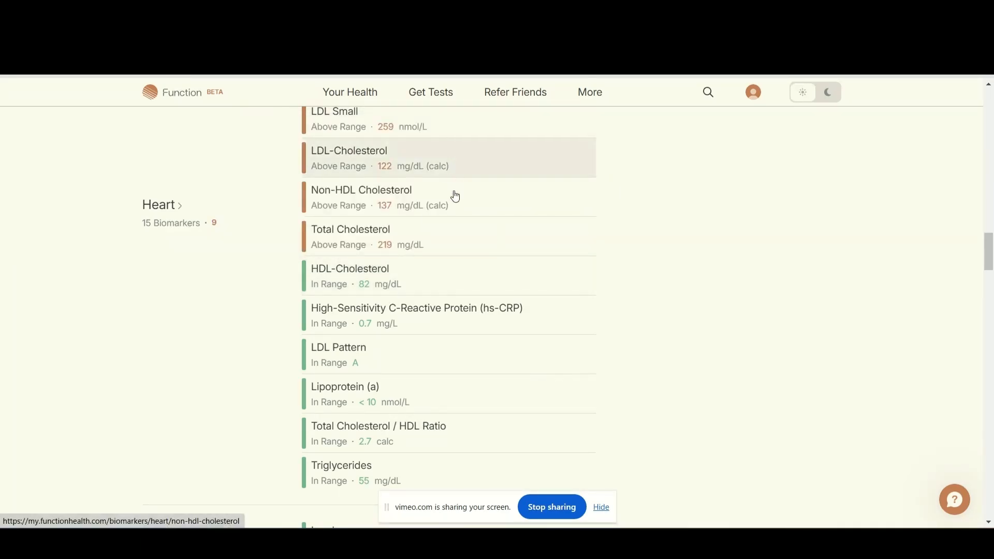
scroll("down", 3)
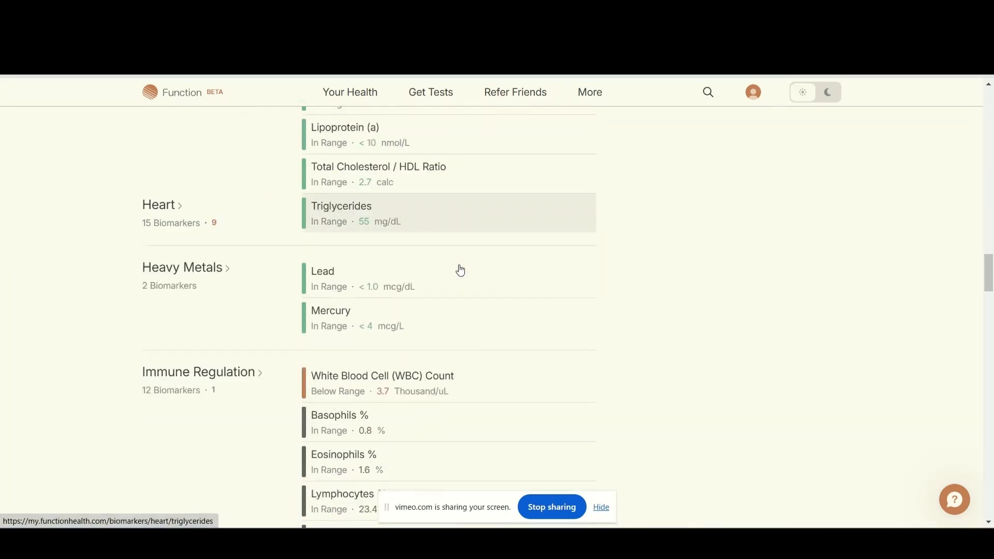
Step: Scroll through the remaining biomarker categories down to Urine at the bottom of the list
left_click(383, 380)
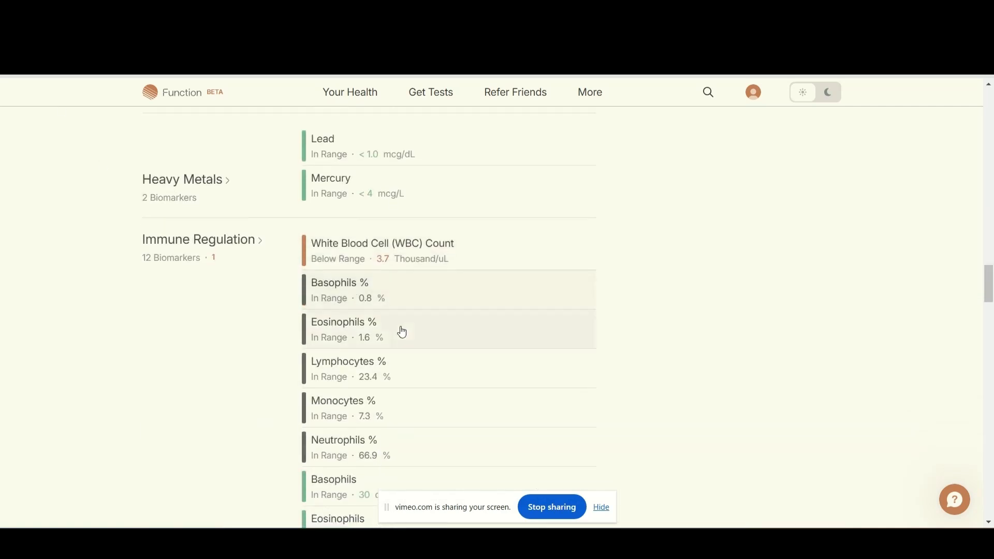
scroll("down", 3)
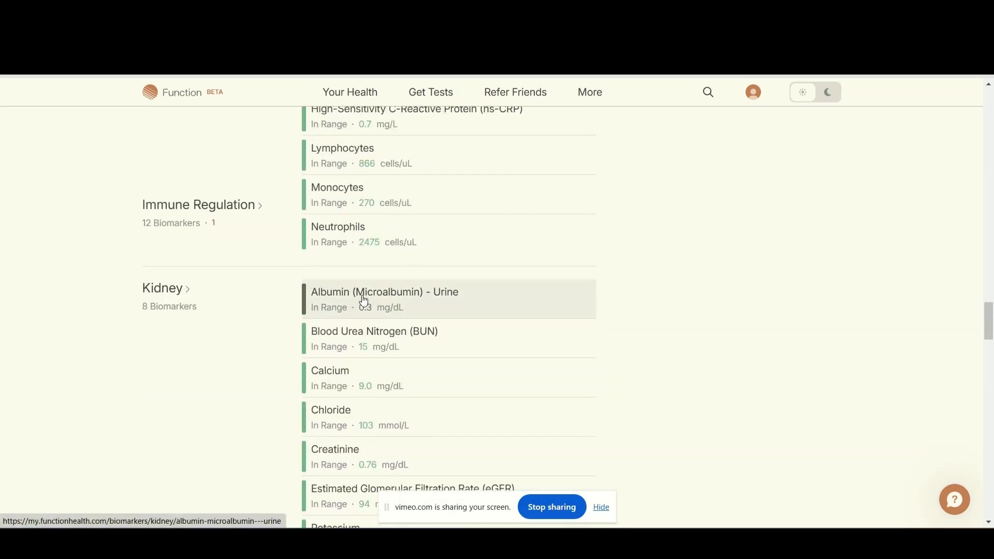
scroll("down", 3)
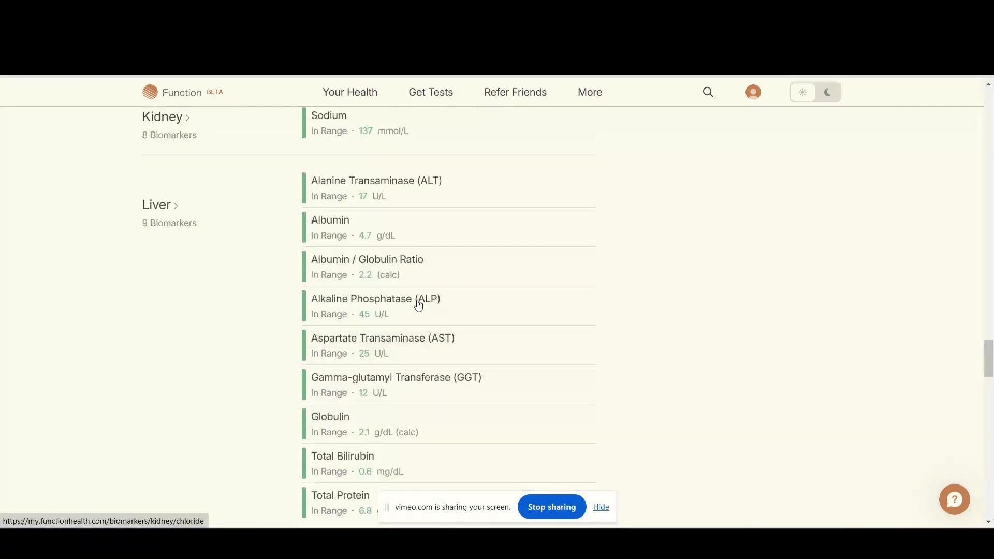
scroll("down", 3)
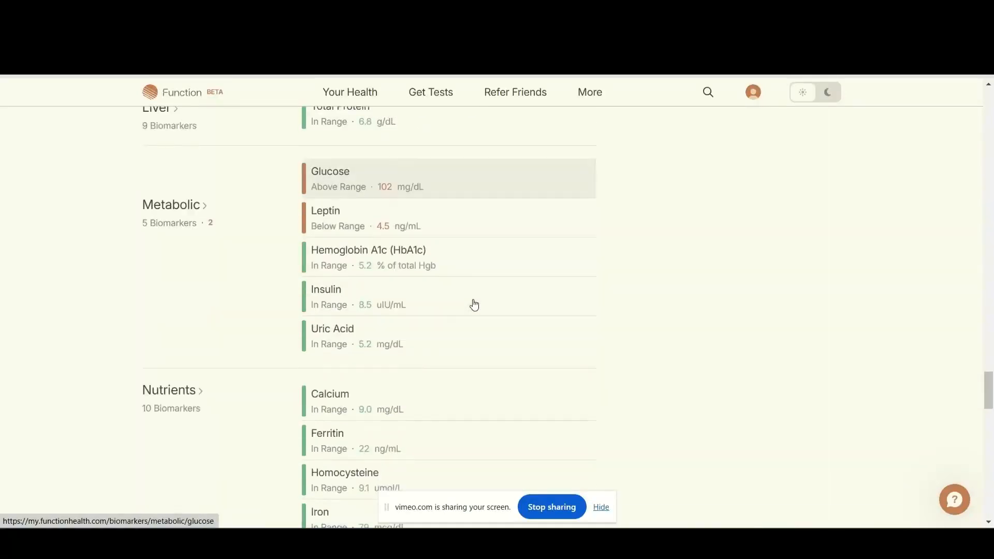
scroll("down", 3)
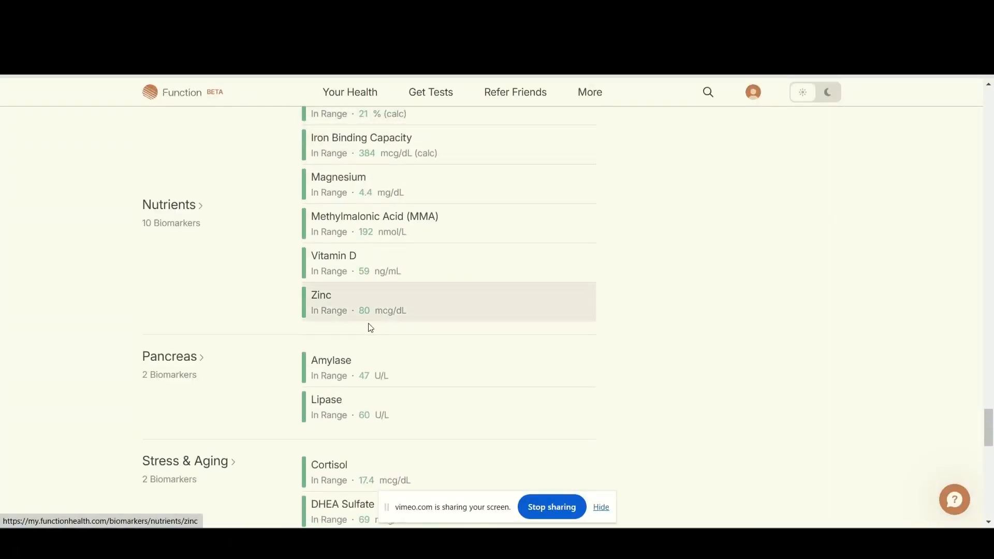
mouse_move(456, 321)
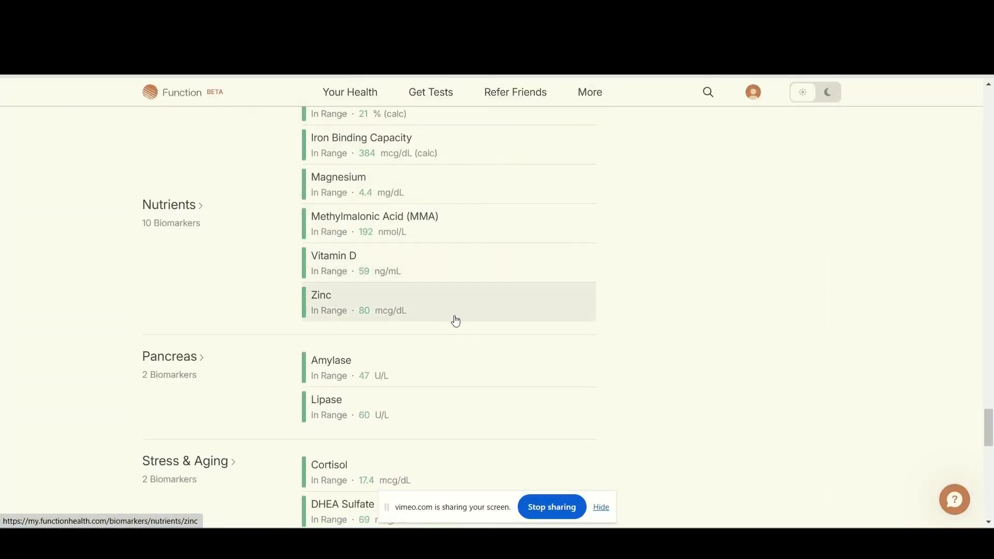
mouse_move(508, 299)
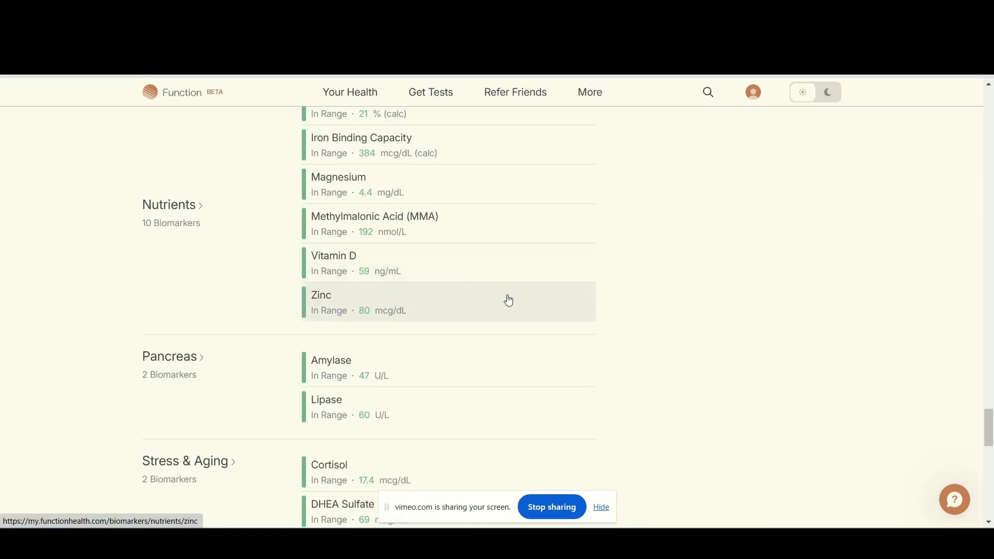
mouse_move(596, 288)
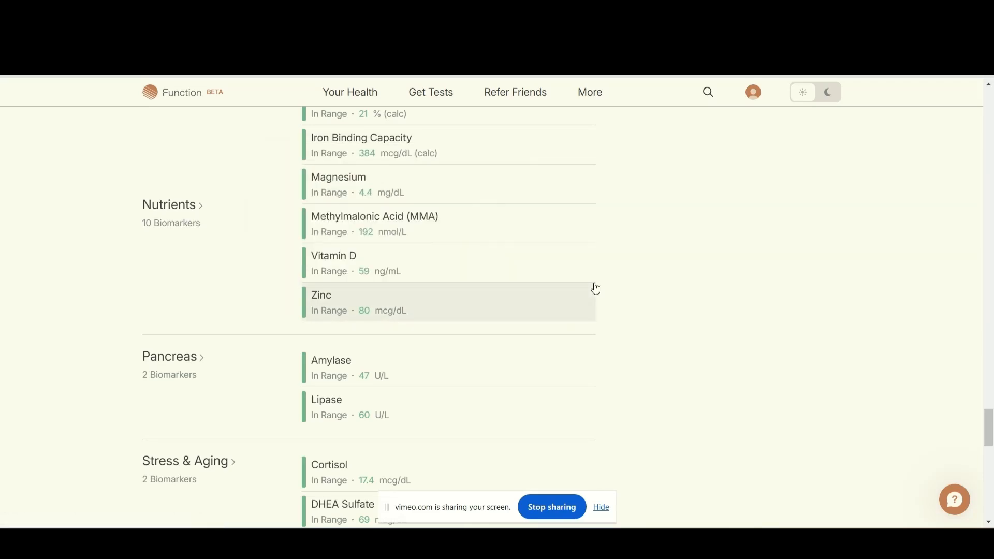
scroll("down", 3)
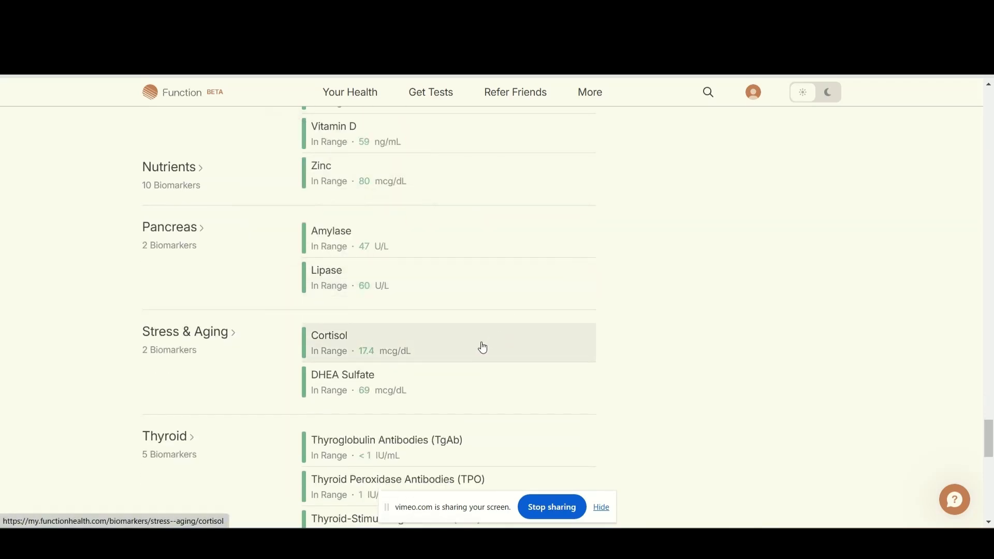
scroll("down", 3)
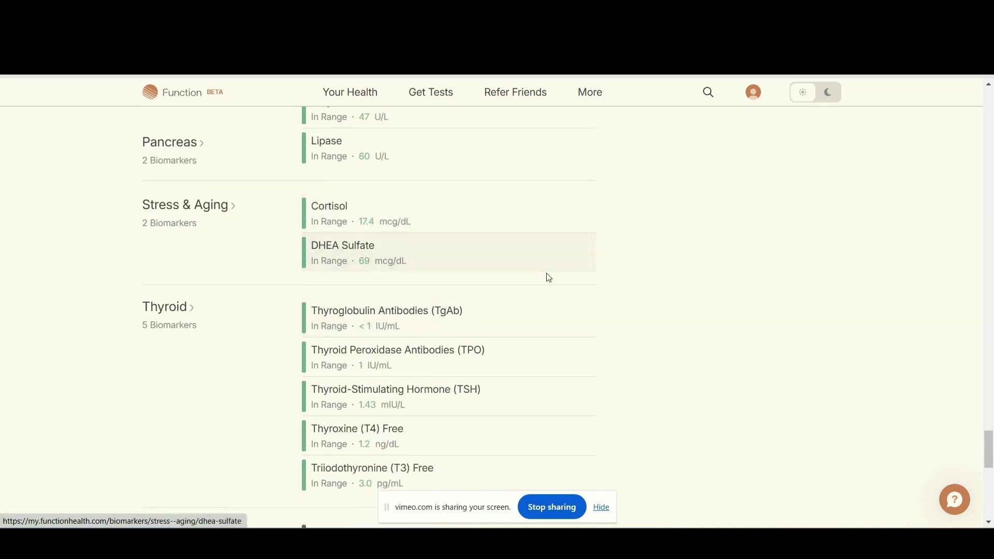
scroll("down", 3)
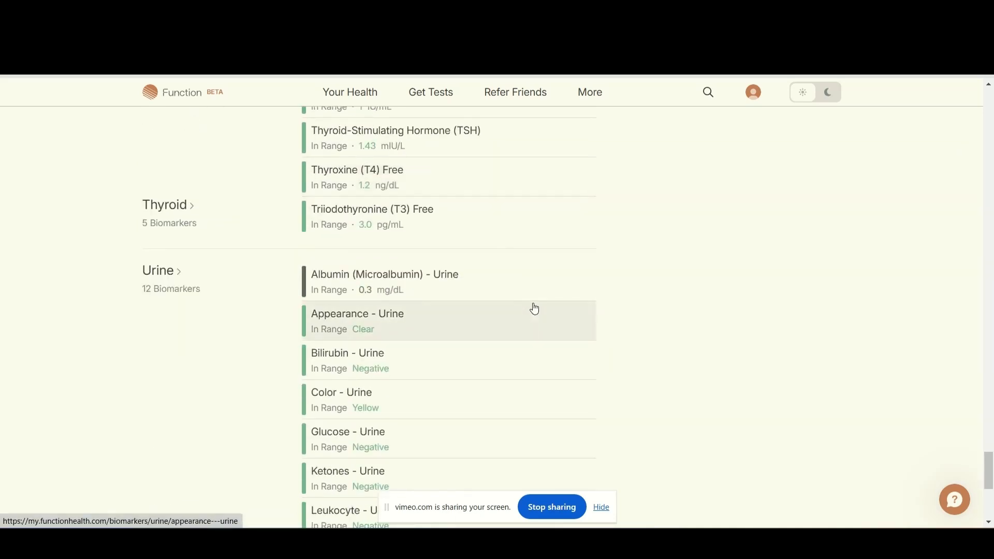
scroll("down", 3)
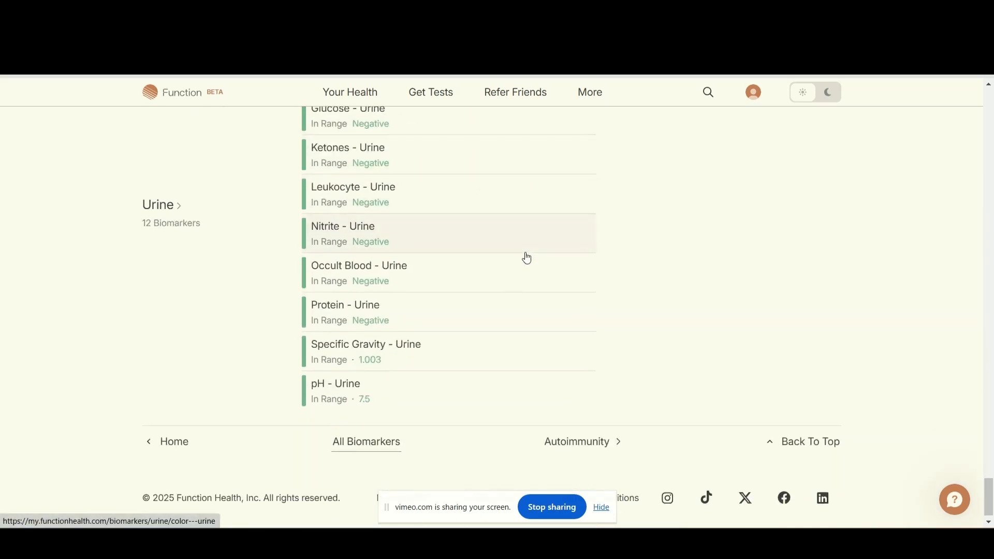
scroll("down", 3)
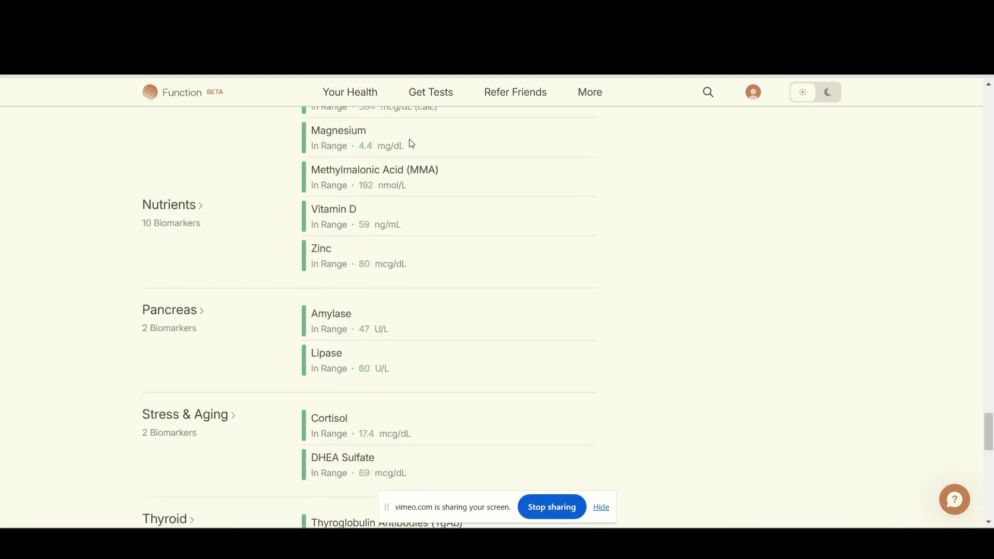
scroll("down", 3)
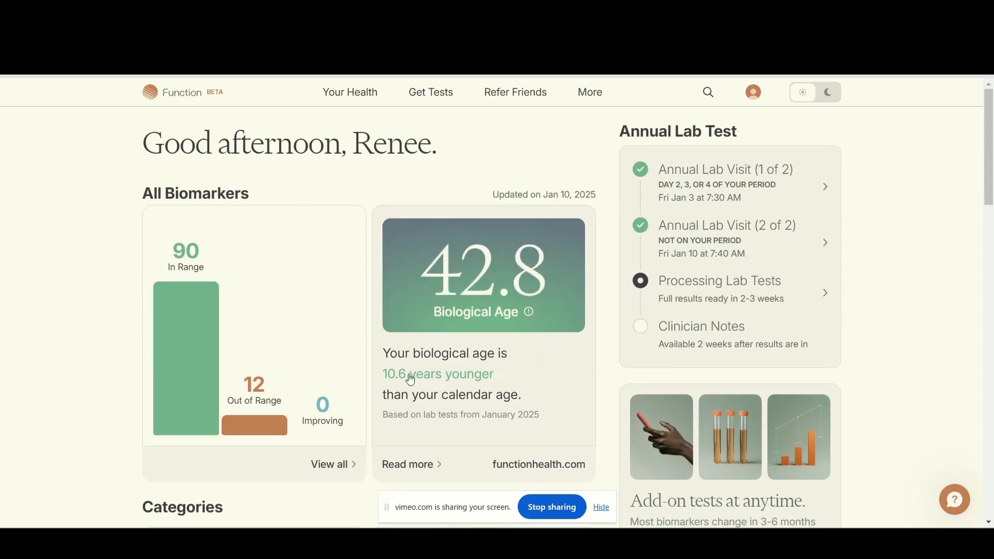
mouse_move(423, 369)
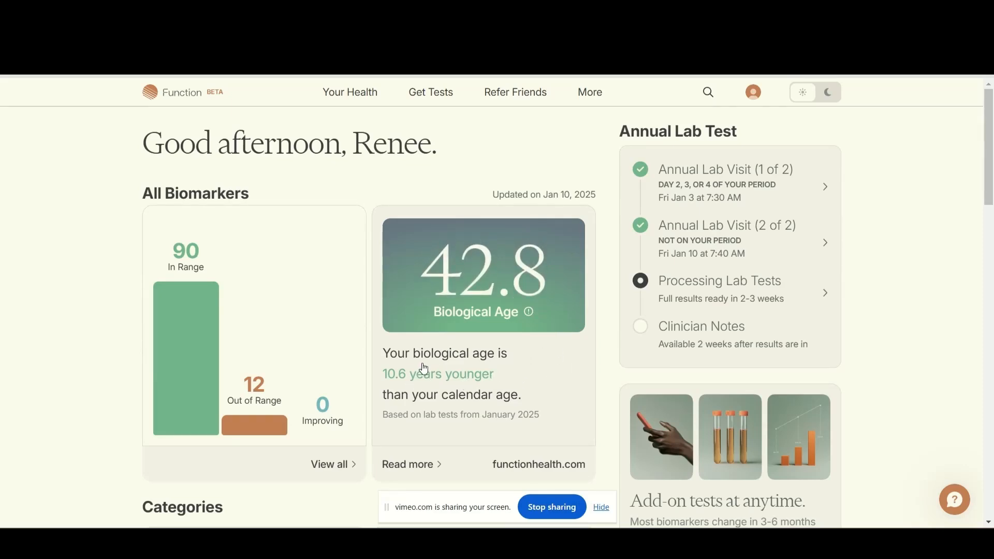
mouse_move(501, 375)
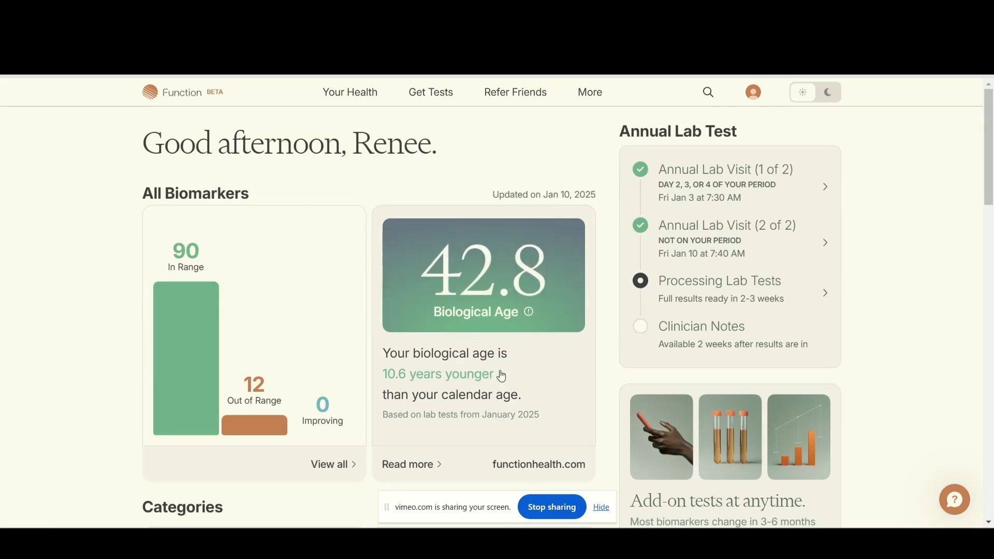
scroll("down", 3)
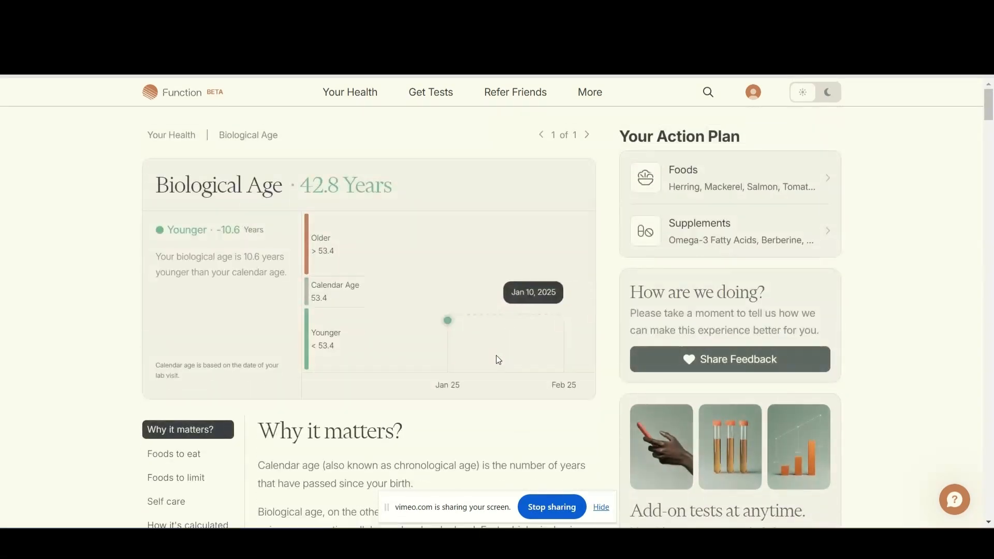
mouse_move(107, 335)
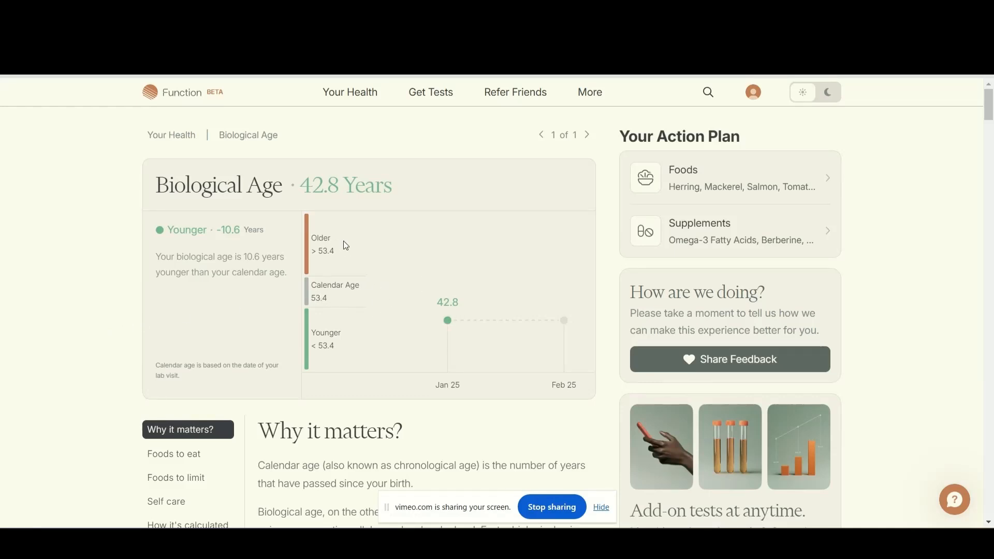
mouse_move(324, 281)
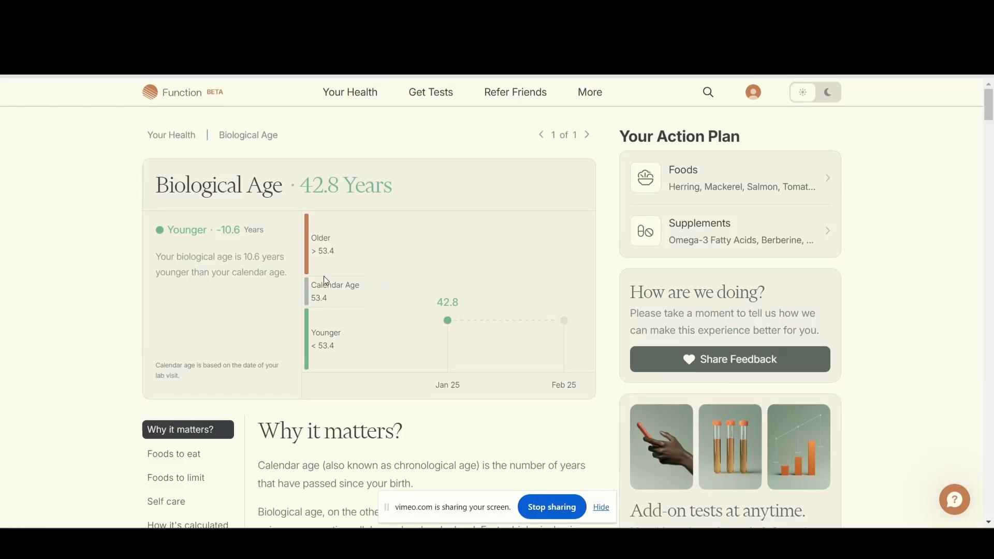
mouse_move(448, 320)
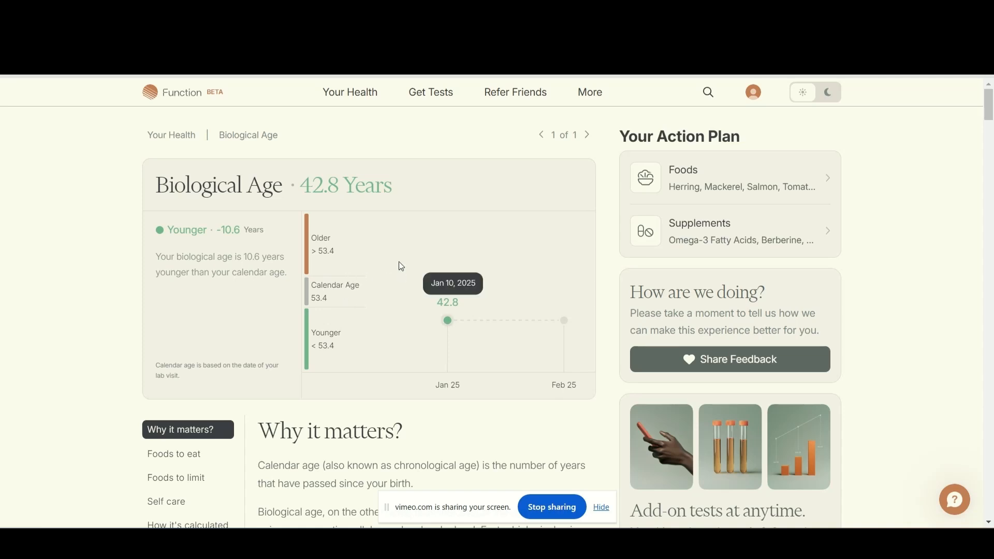
mouse_move(389, 342)
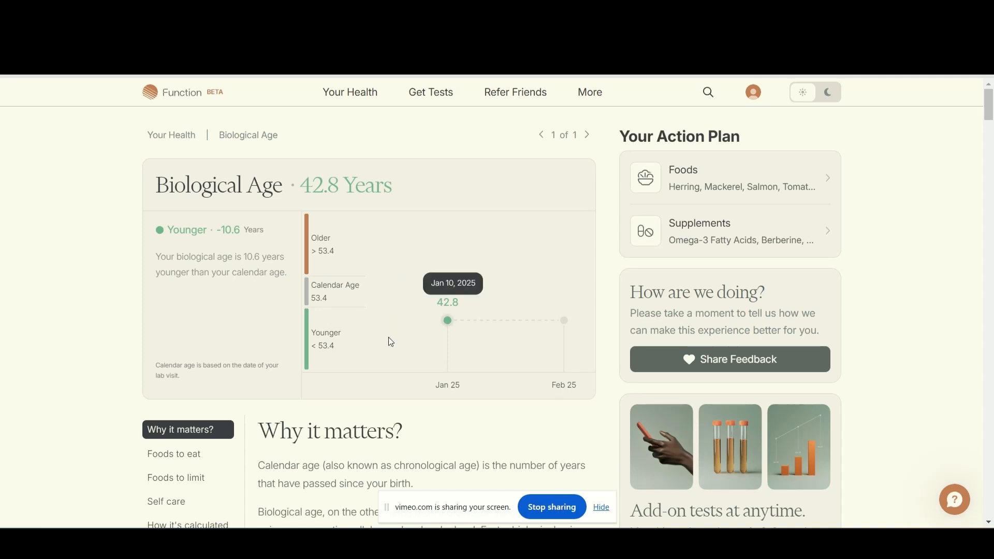
mouse_move(360, 302)
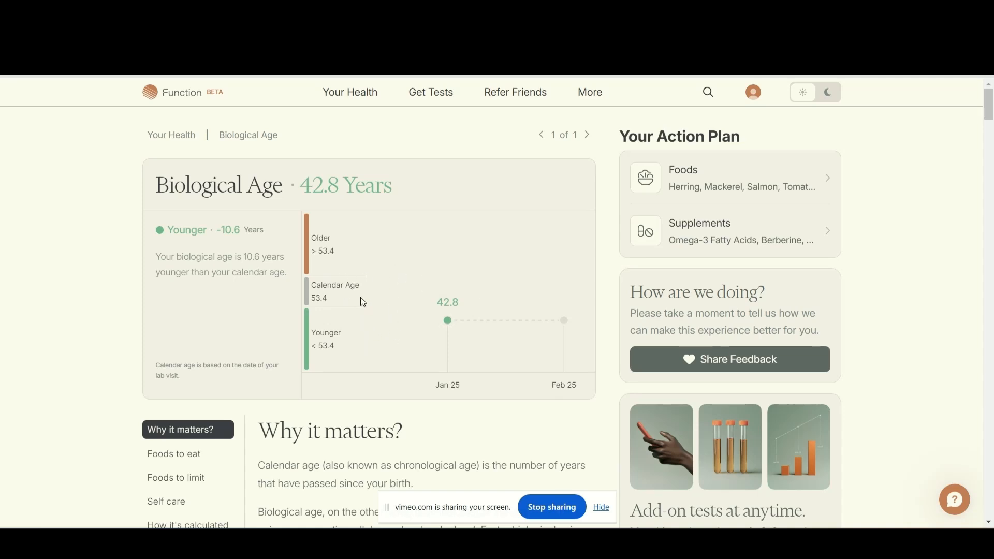
mouse_move(362, 354)
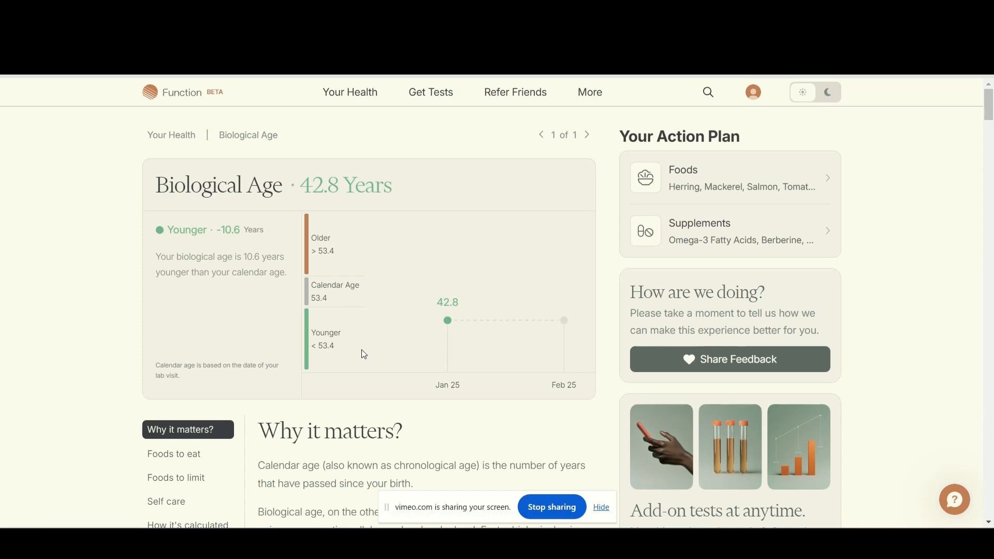
scroll("down", 3)
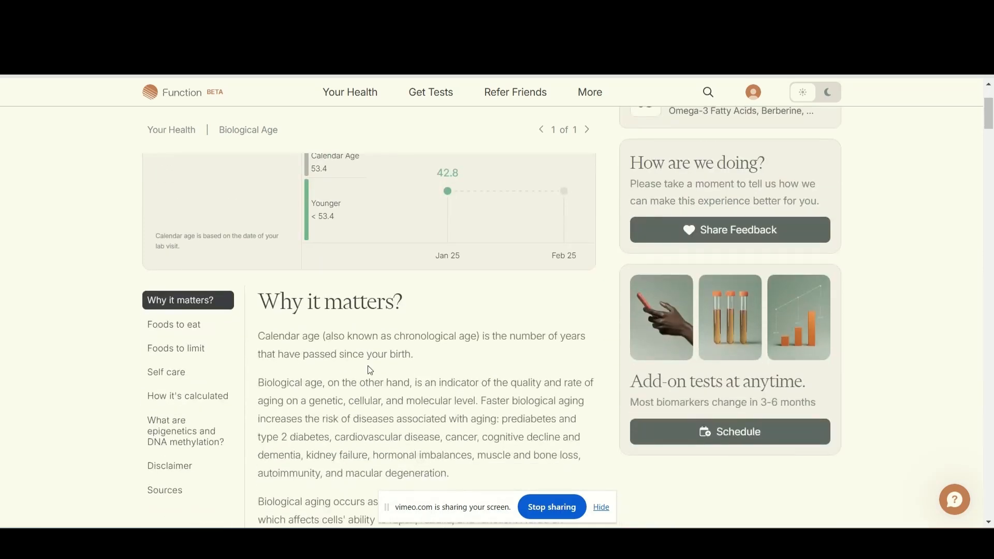
scroll("down", 3)
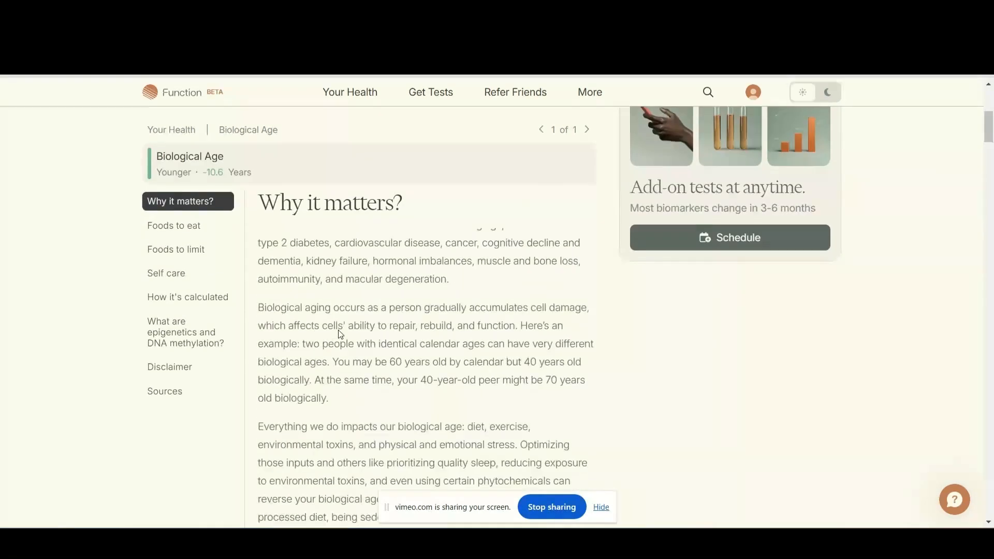
scroll("down", 3)
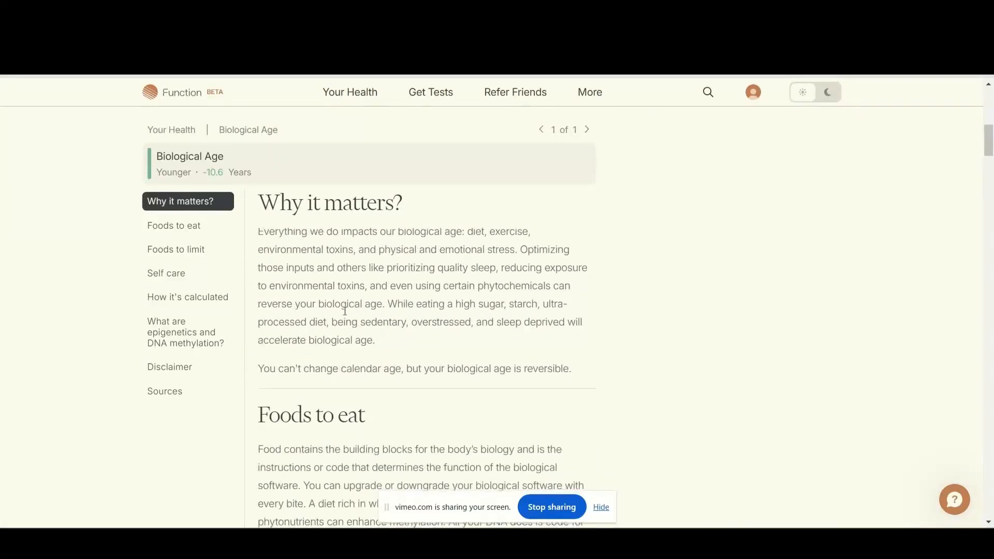
left_click(176, 249)
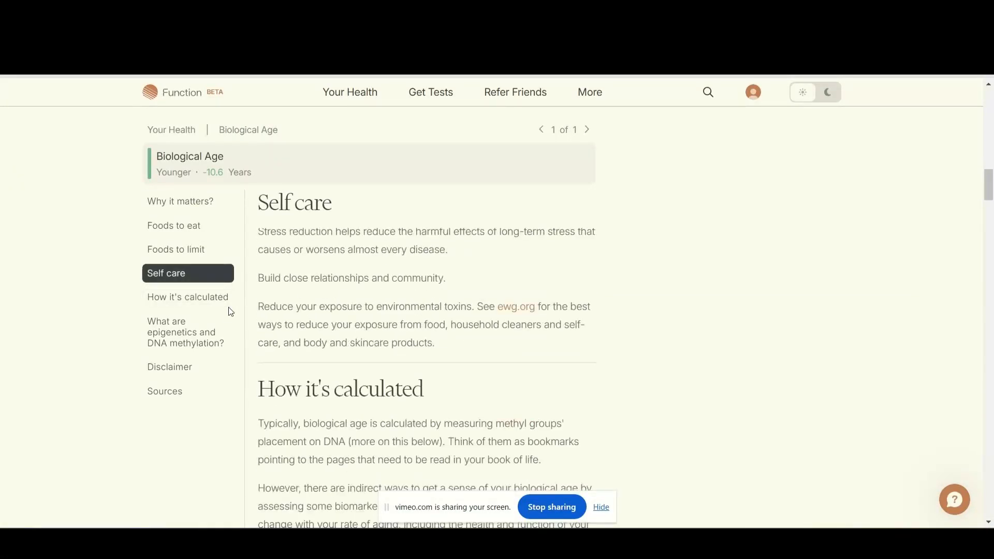
left_click(187, 297)
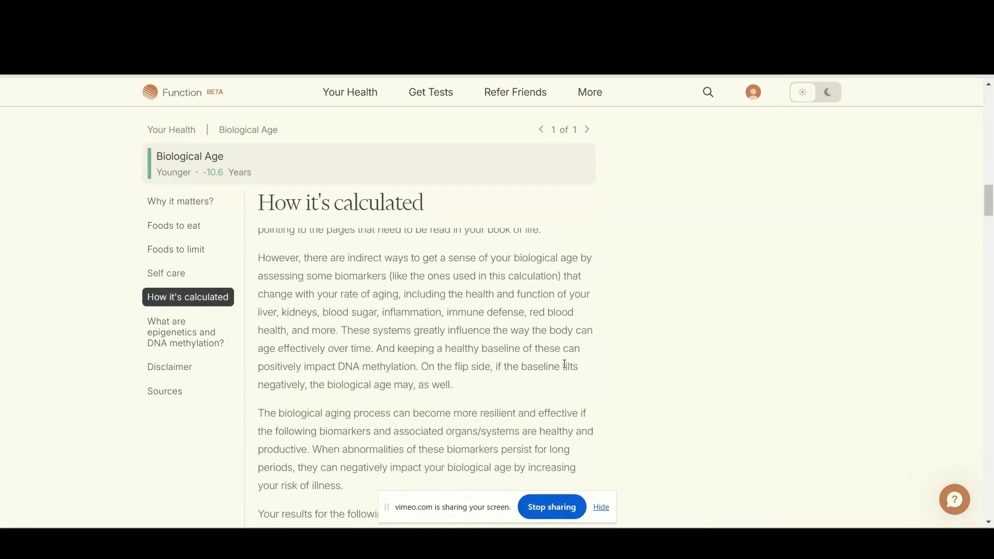
scroll("down", 3)
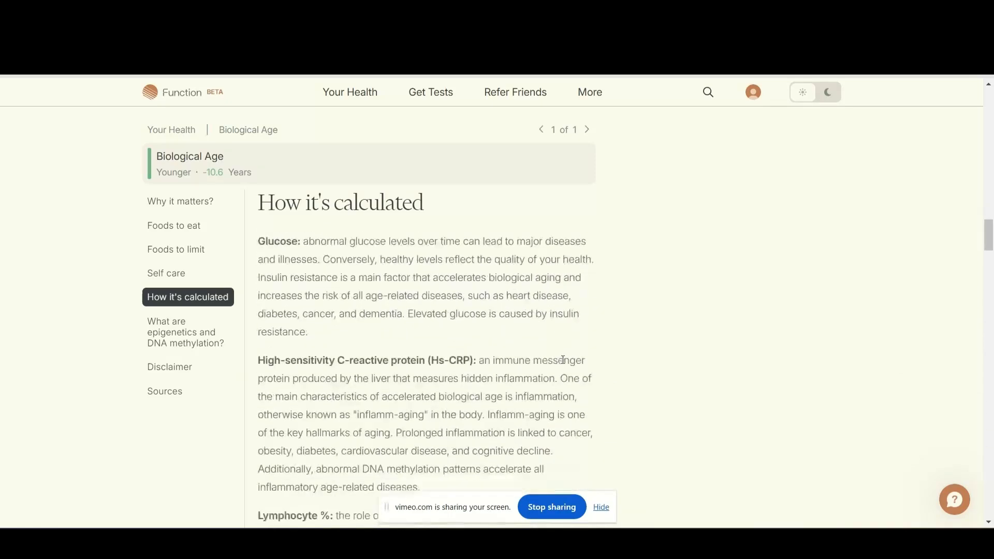
scroll("down", 3)
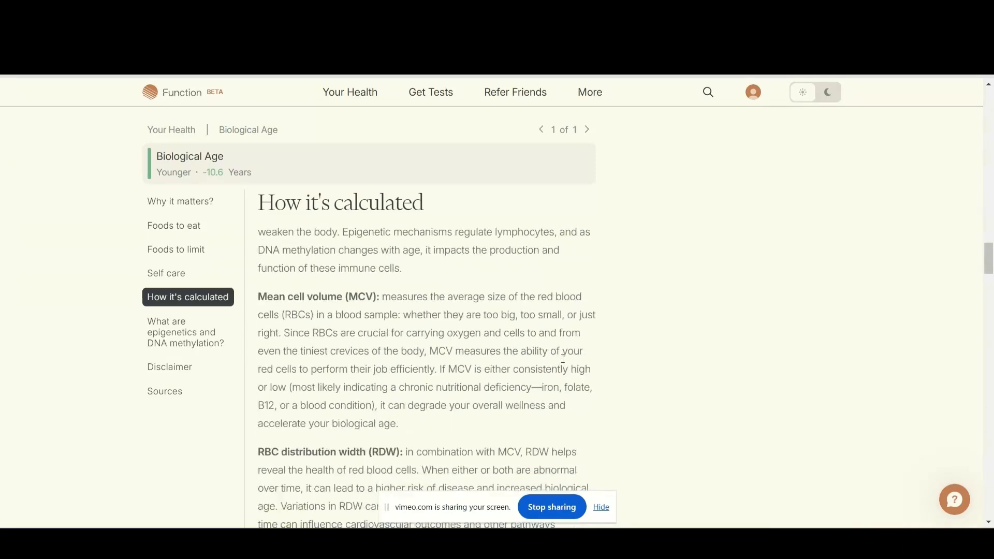
scroll("down", 3)
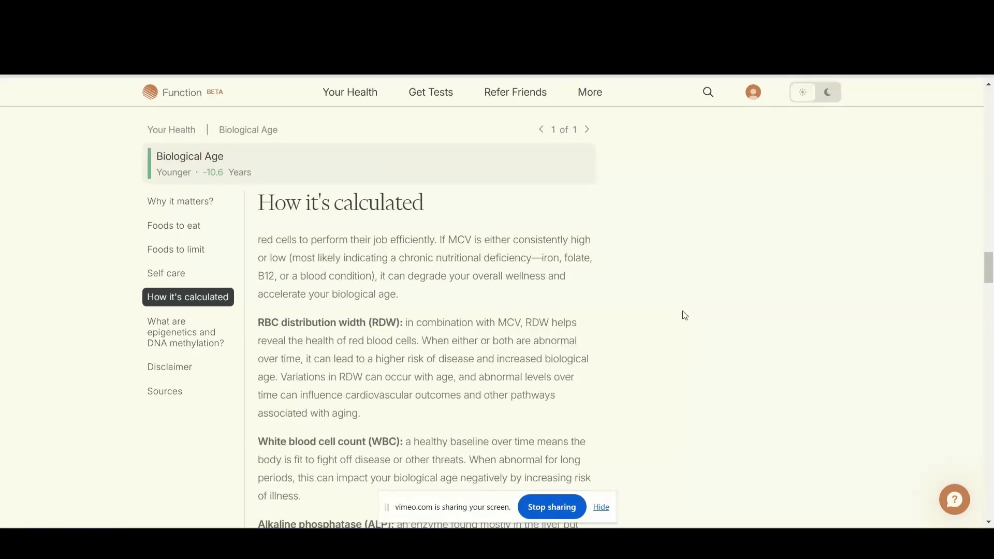
left_click(174, 225)
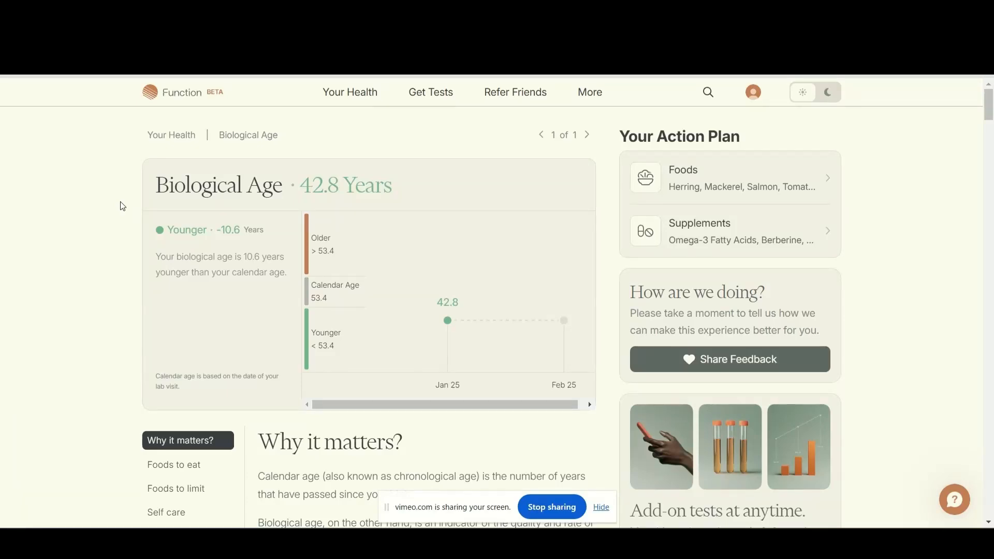
mouse_move(129, 202)
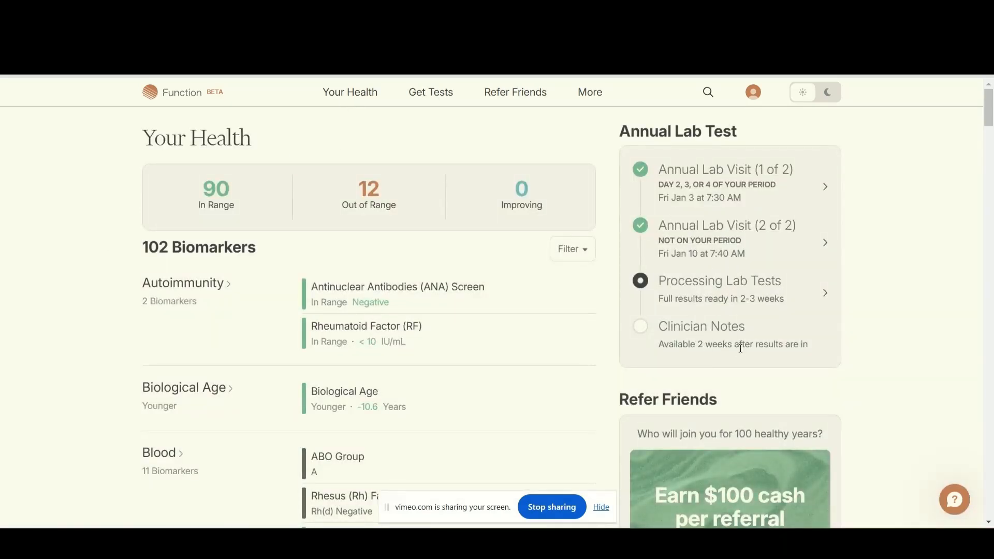
mouse_move(778, 360)
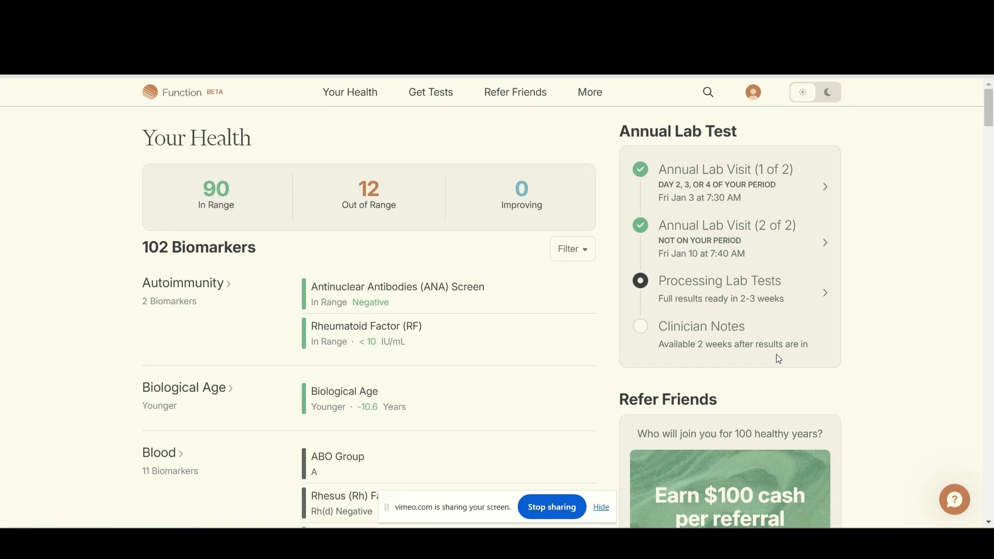
mouse_move(779, 357)
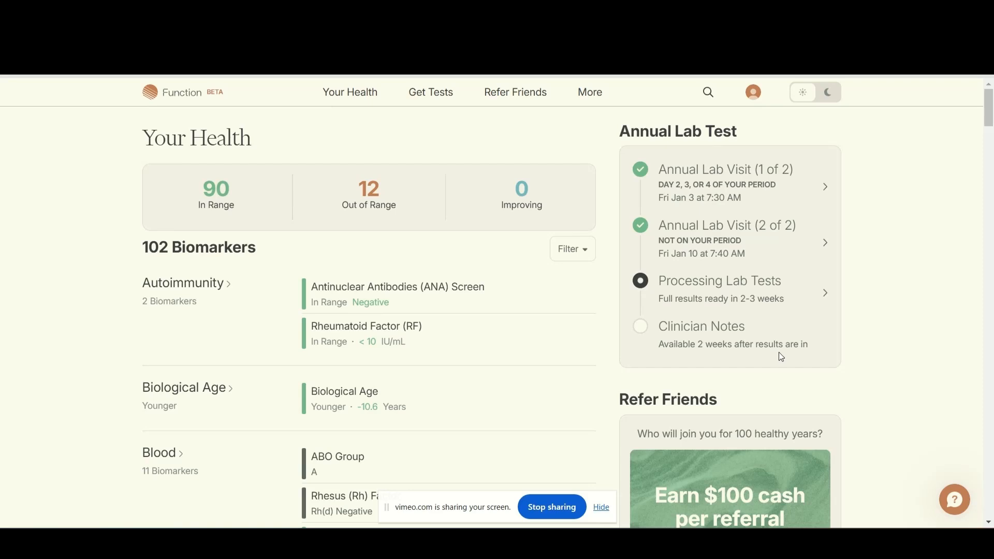
mouse_move(871, 359)
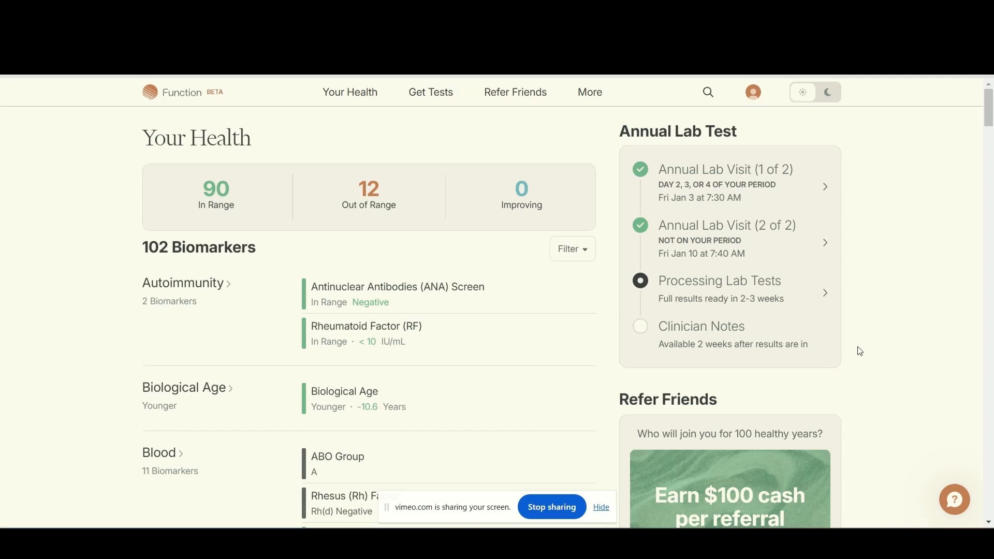
mouse_move(511, 173)
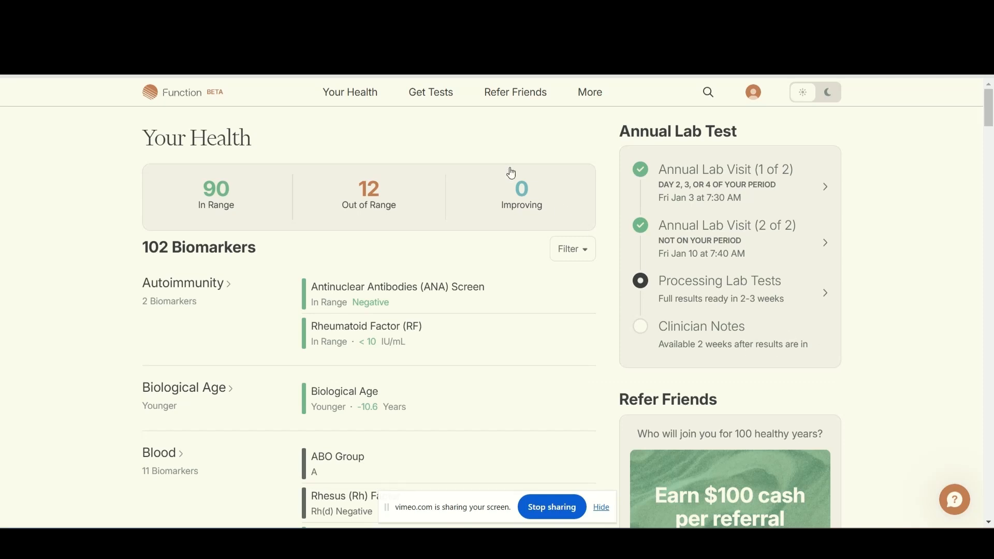
Step: Go to Get Tests > Schedule Lab Tests and begin booking a lab test
left_click(431, 92)
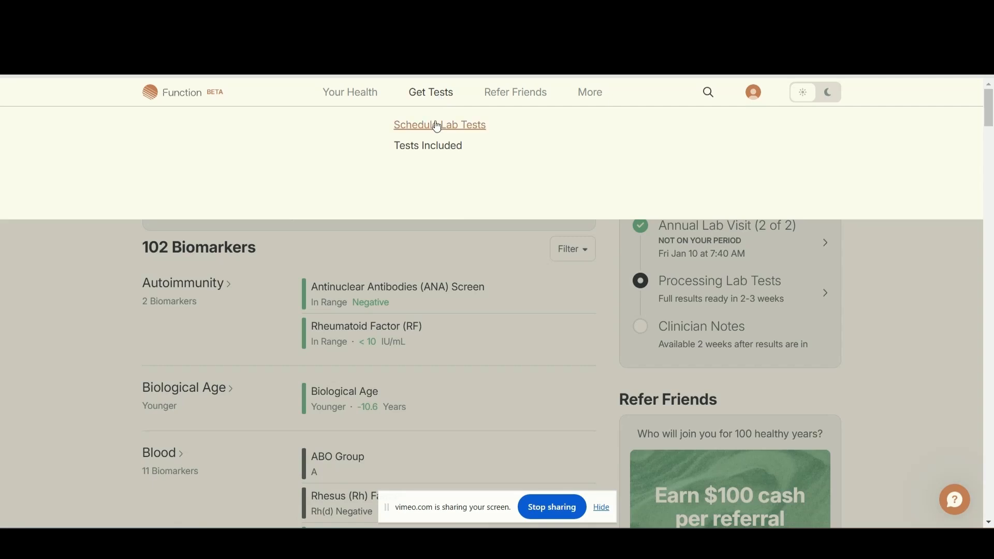
left_click(439, 126)
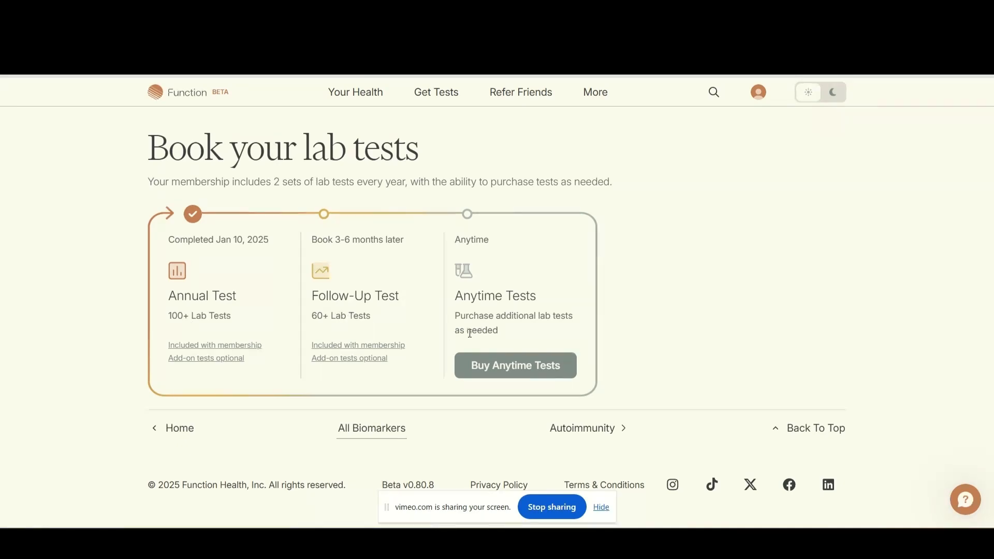
left_click(514, 366)
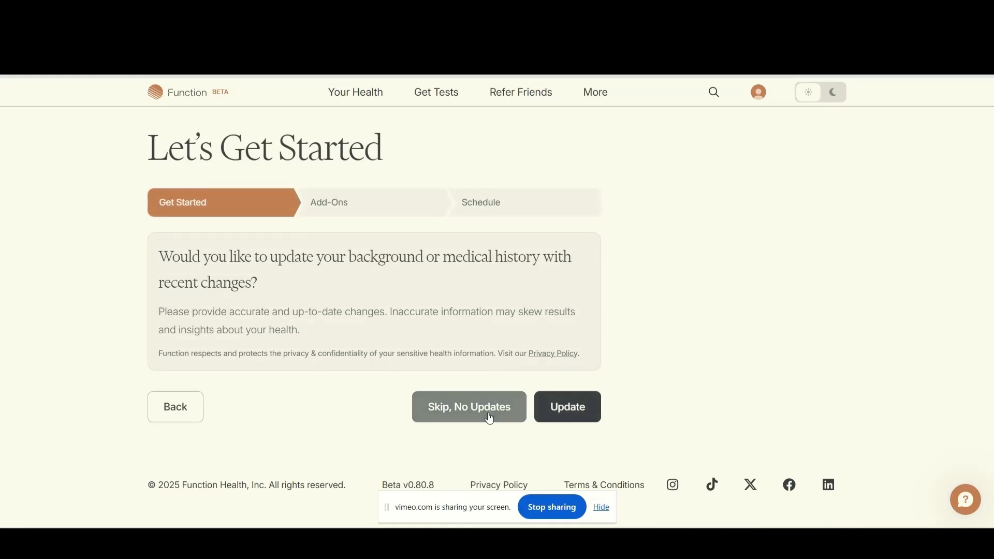
Step: Skip the medical history update with No Updates and continue past Menstrual Status to the pregnancy question
left_click(566, 406)
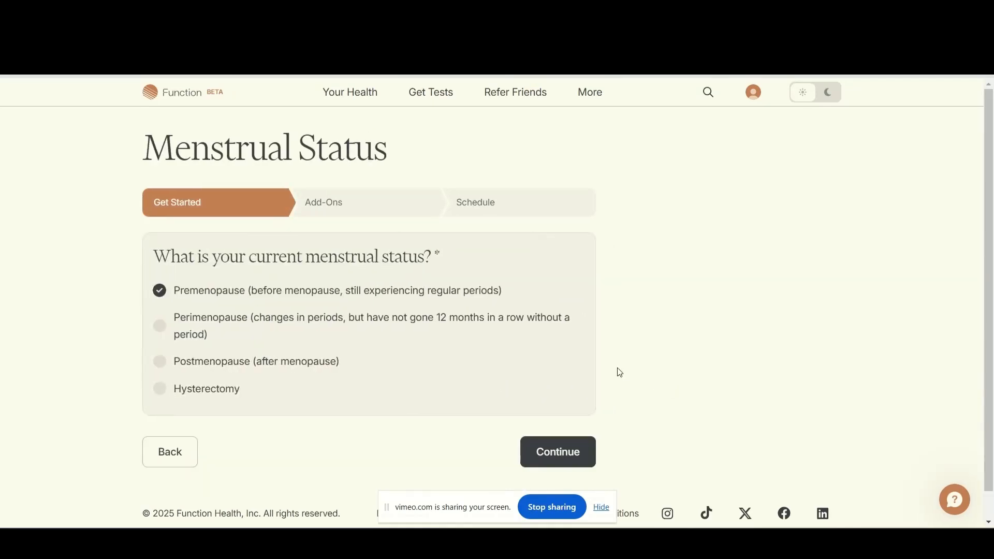
scroll("down", 3)
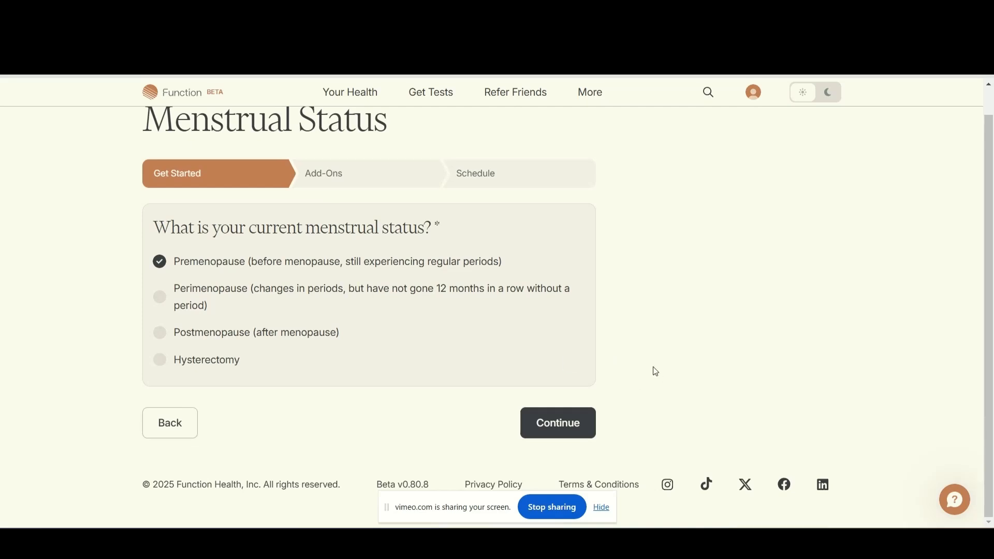
mouse_move(336, 180)
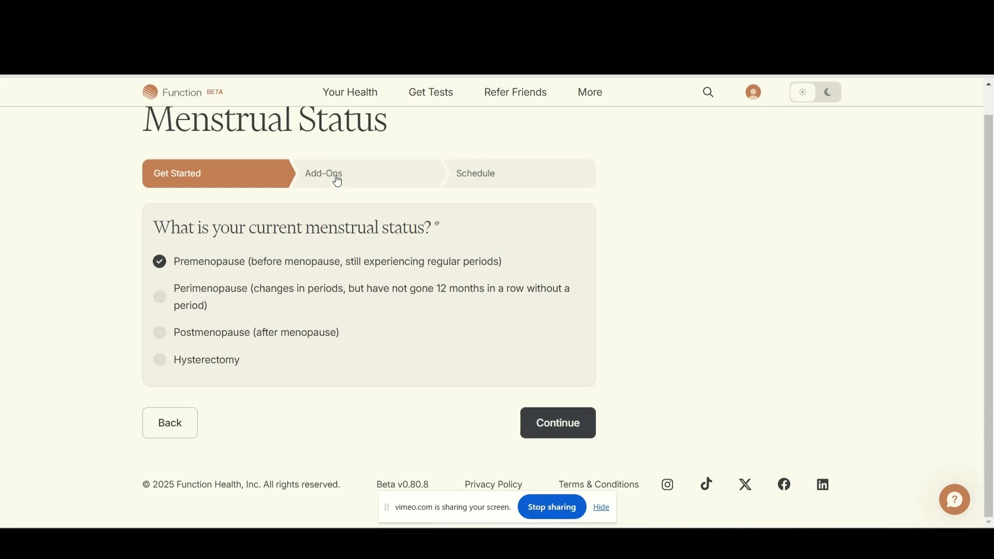
left_click(557, 423)
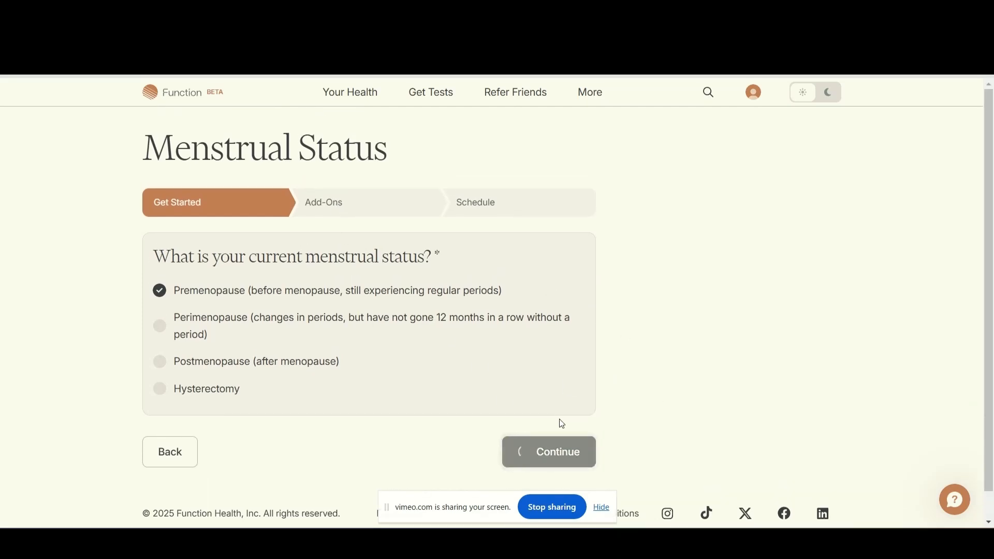
left_click(548, 452)
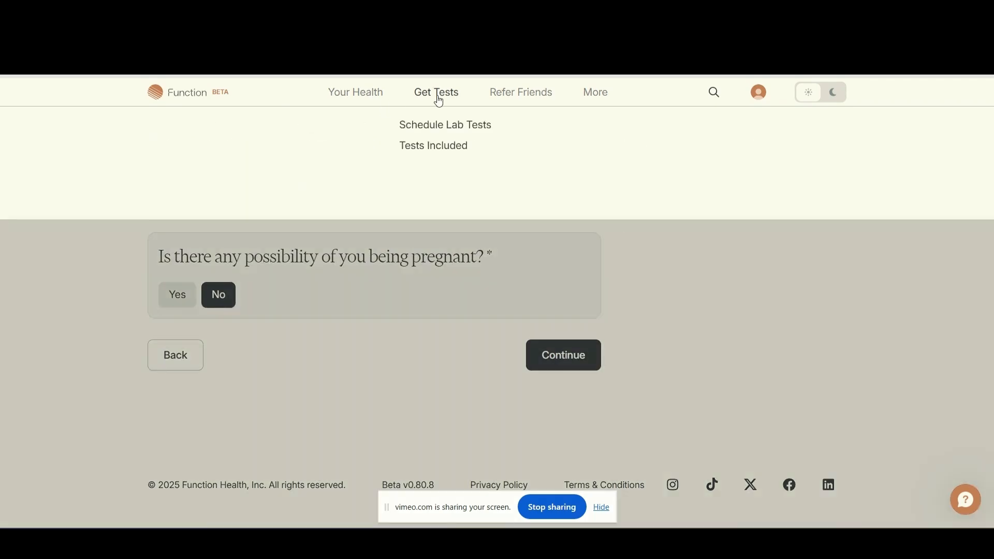
Step: Open Get Tests > Tests Included and scroll to The Yearly, Mid Year and Anytime Tests cards
left_click(433, 145)
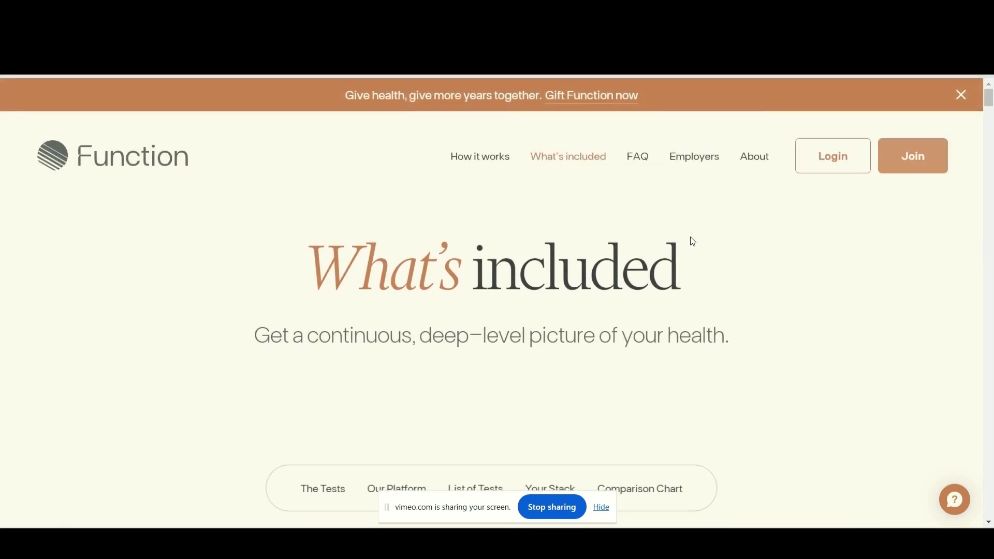
mouse_move(295, 197)
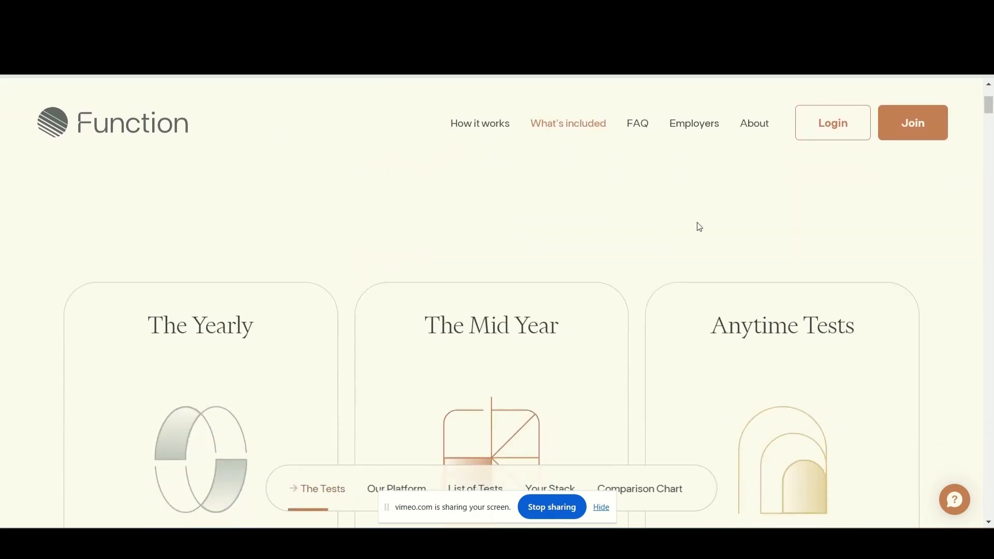
scroll("down", 3)
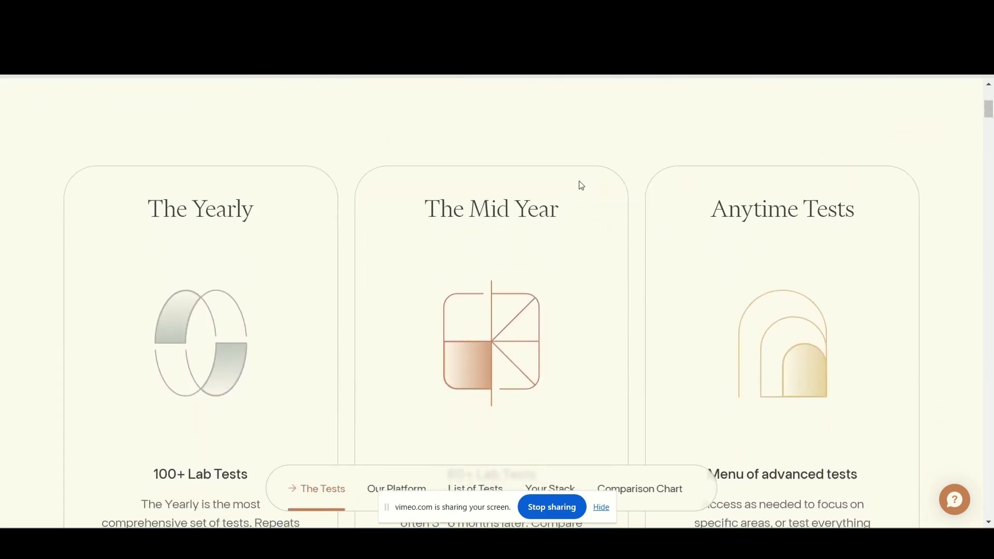